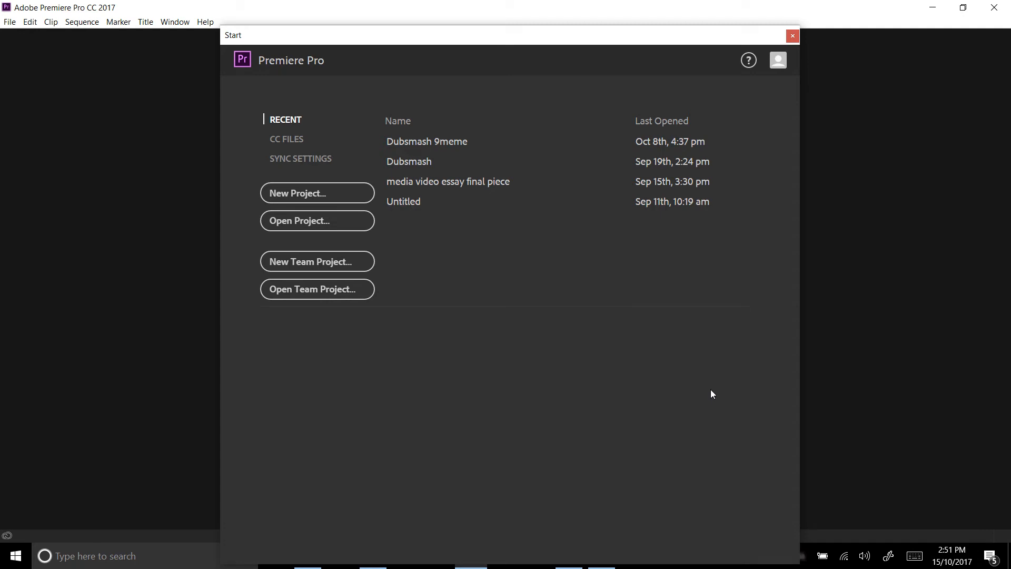
mouse_move(535, 334)
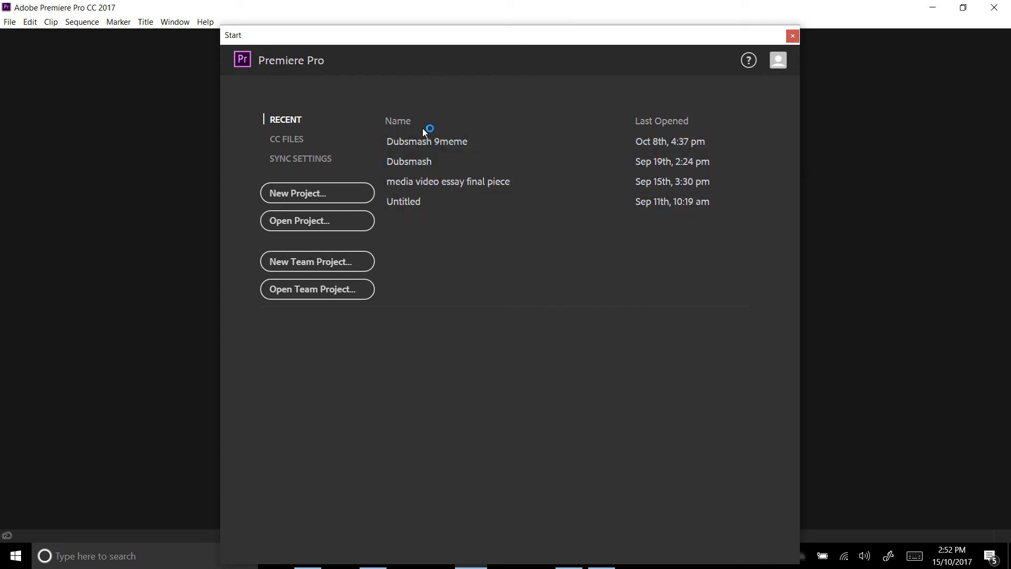
mouse_move(463, 241)
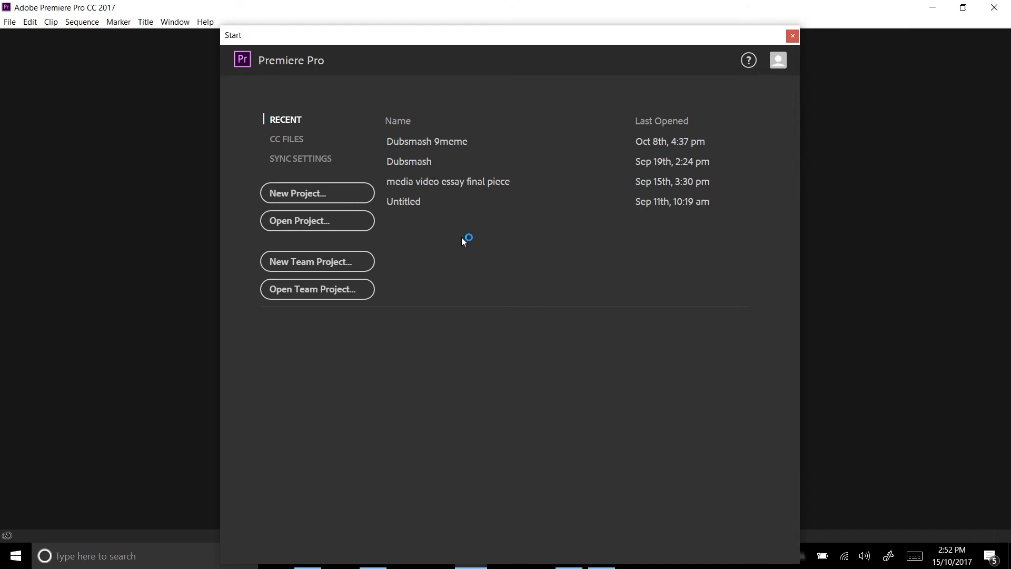
mouse_move(317, 193)
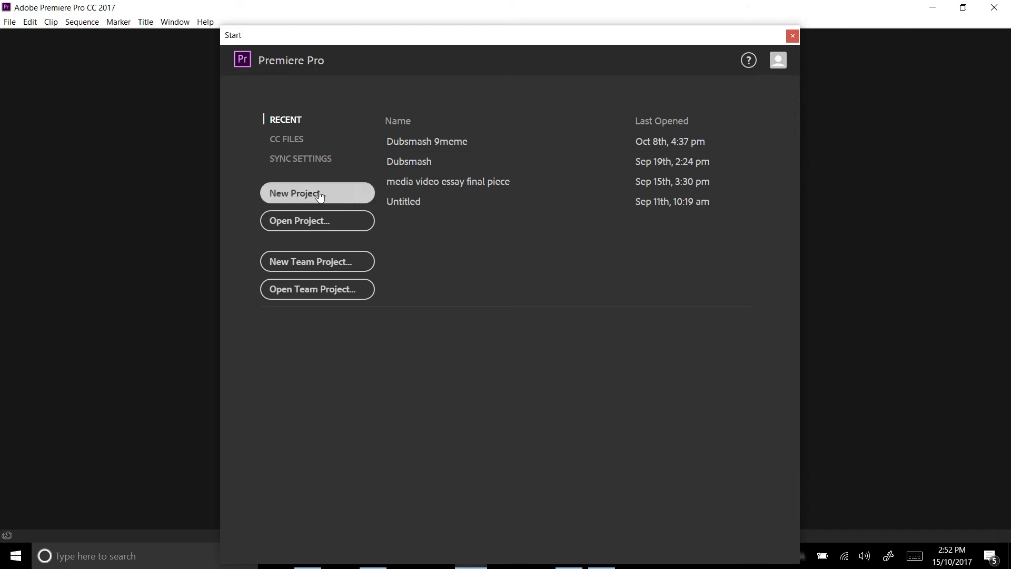
Step: Start a new project named 'Premiere 101' and browse for its save location
left_click(317, 192)
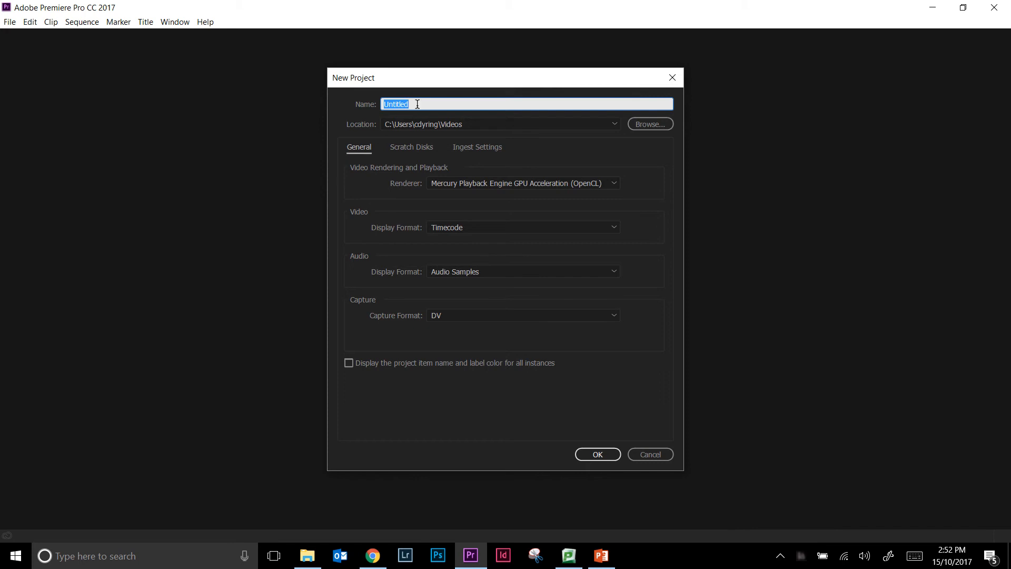
type("P")
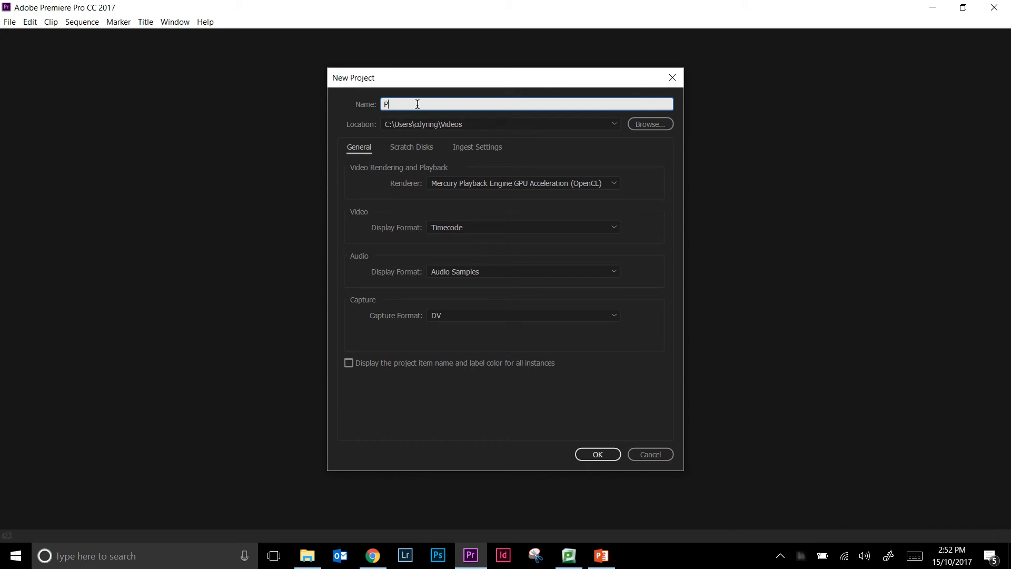
type("remiere")
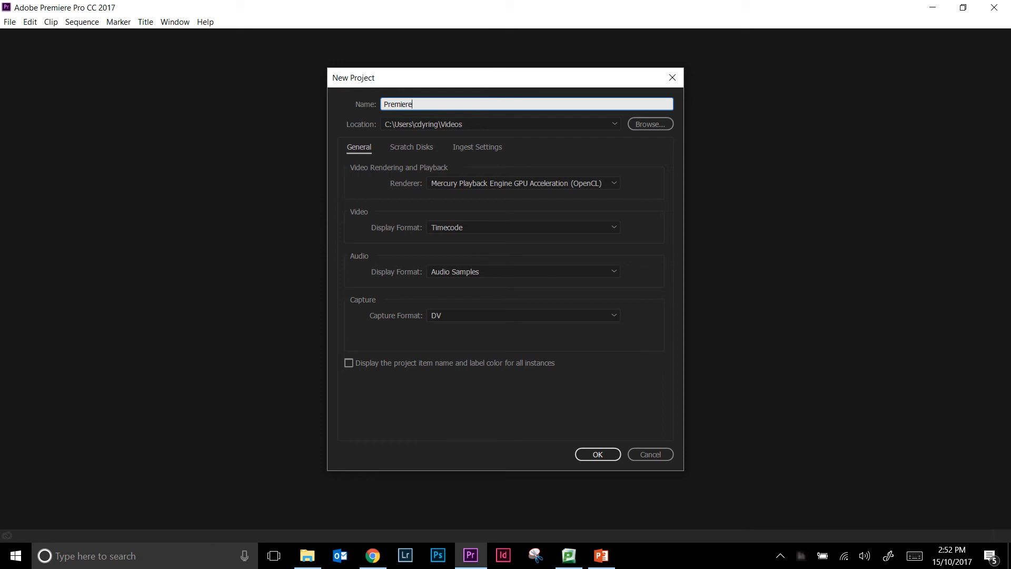
type("101")
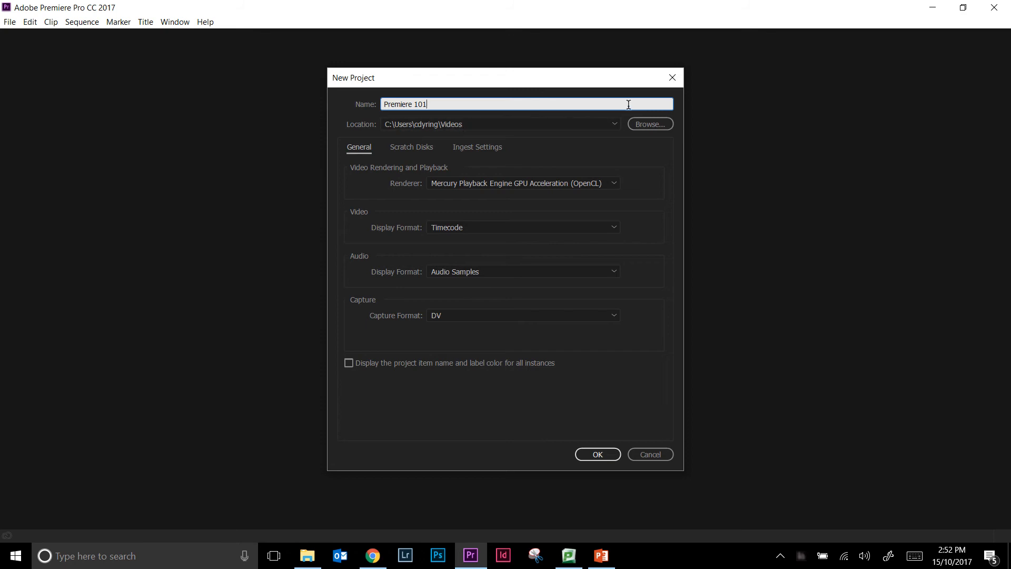
left_click(649, 124)
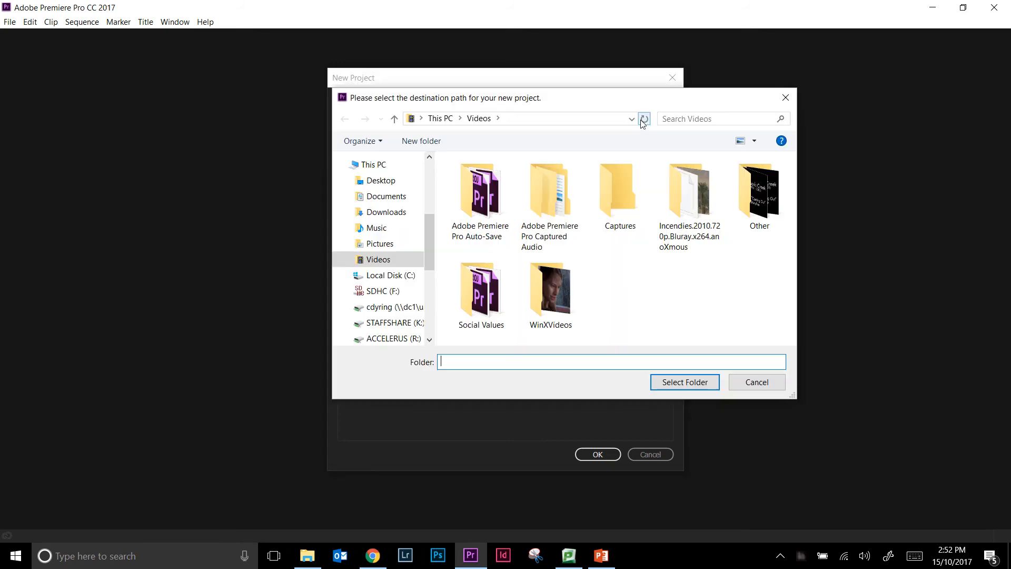
mouse_move(642, 119)
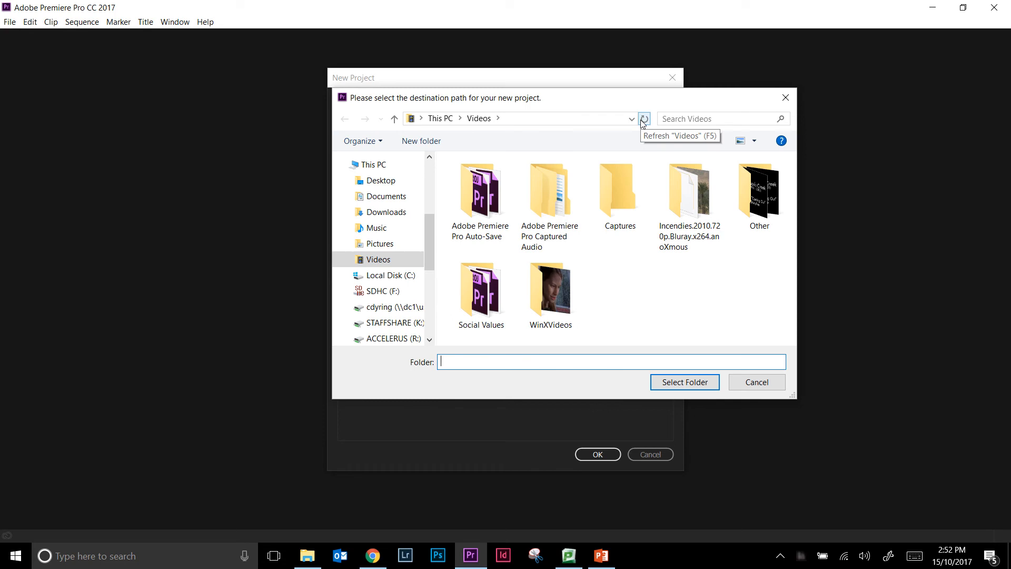
mouse_move(516, 110)
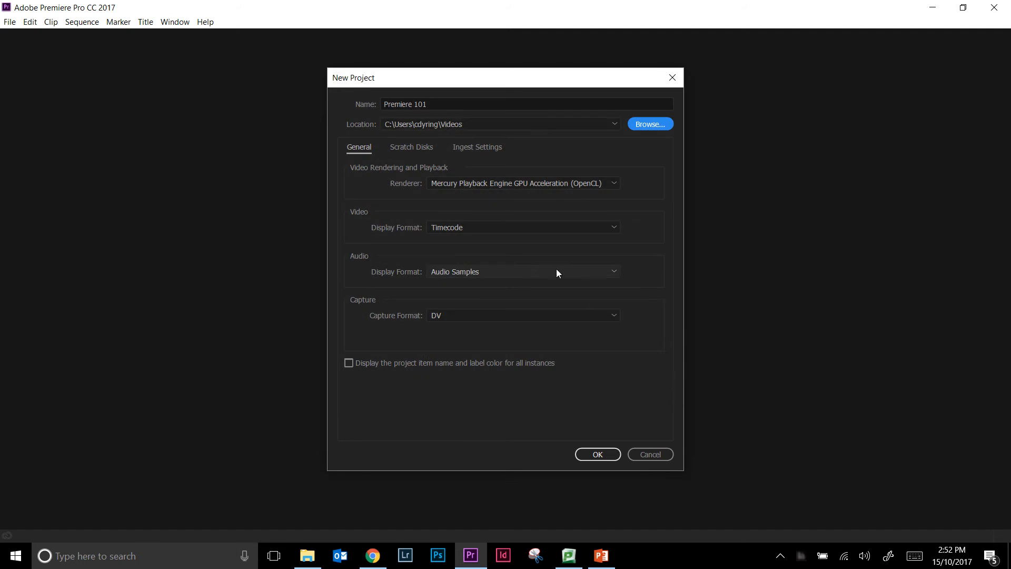
mouse_move(575, 429)
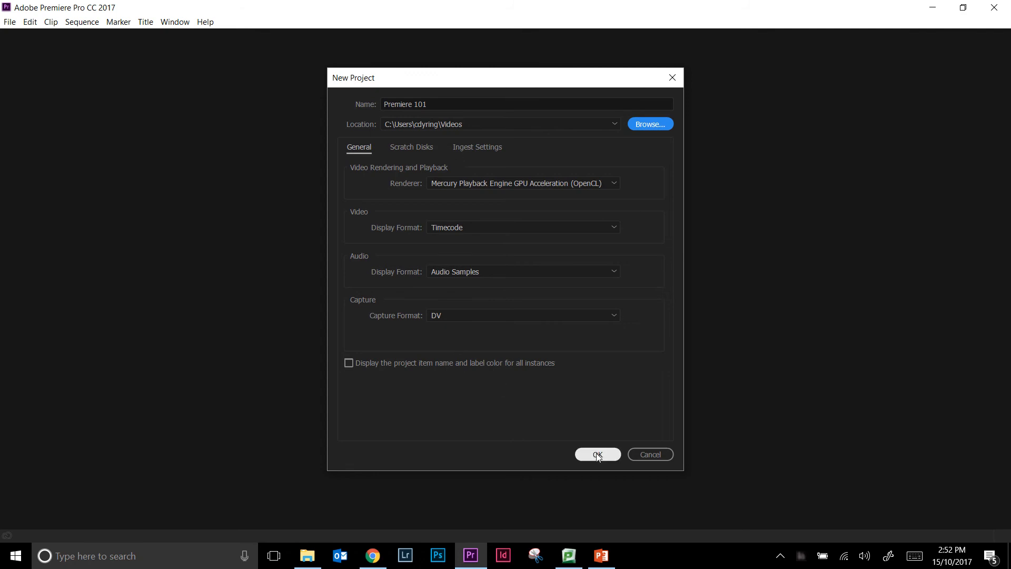
Step: Confirm the New Project dialog to create Premiere 101 and open the editing workspace
left_click(596, 454)
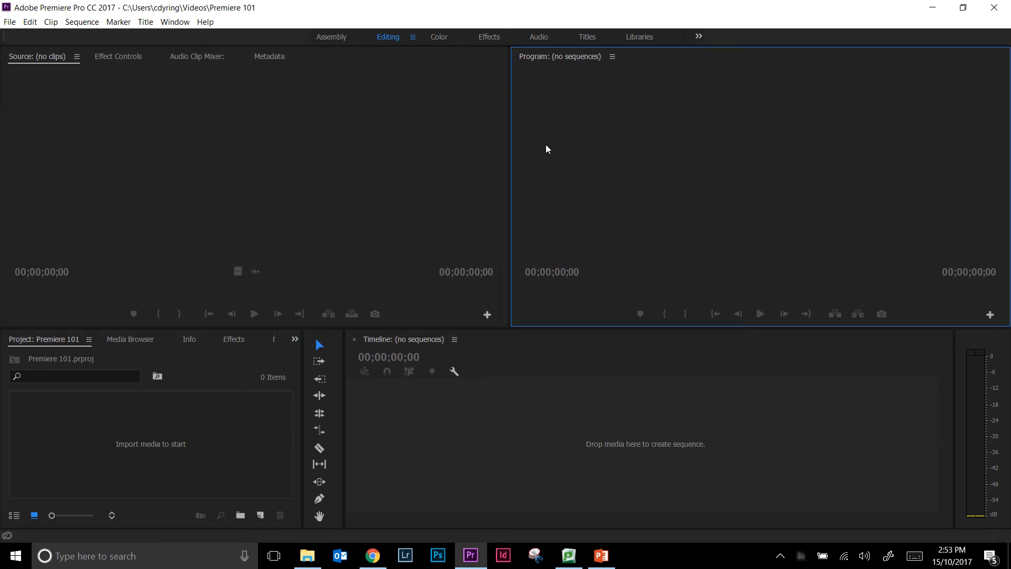
mouse_move(449, 168)
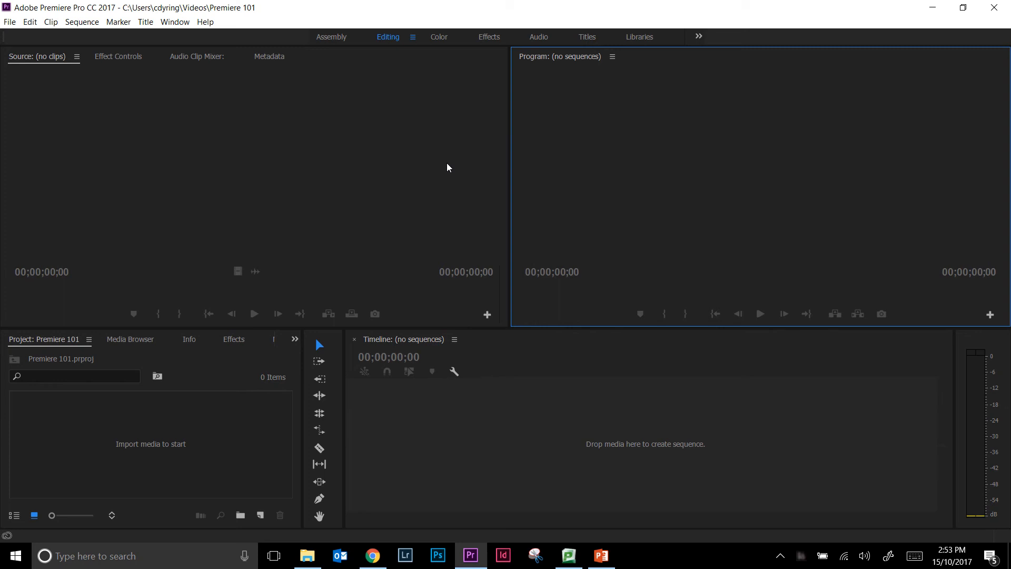
mouse_move(434, 164)
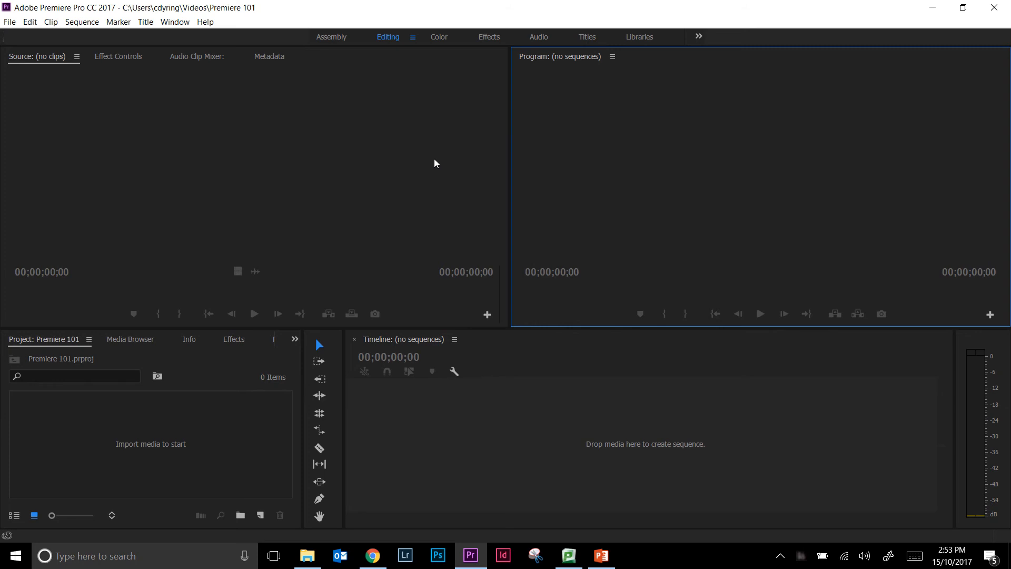
left_click(173, 21)
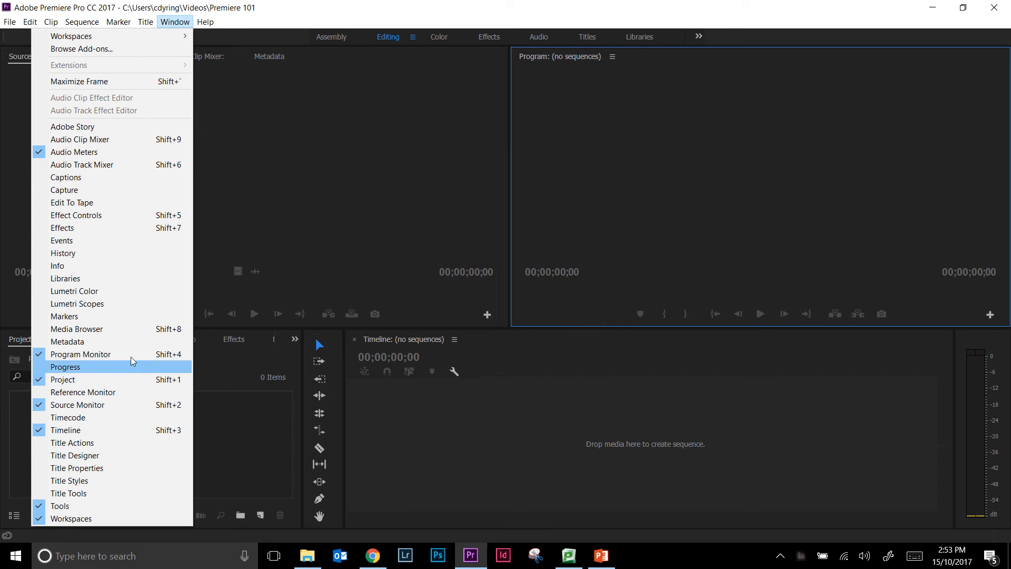
mouse_move(137, 389)
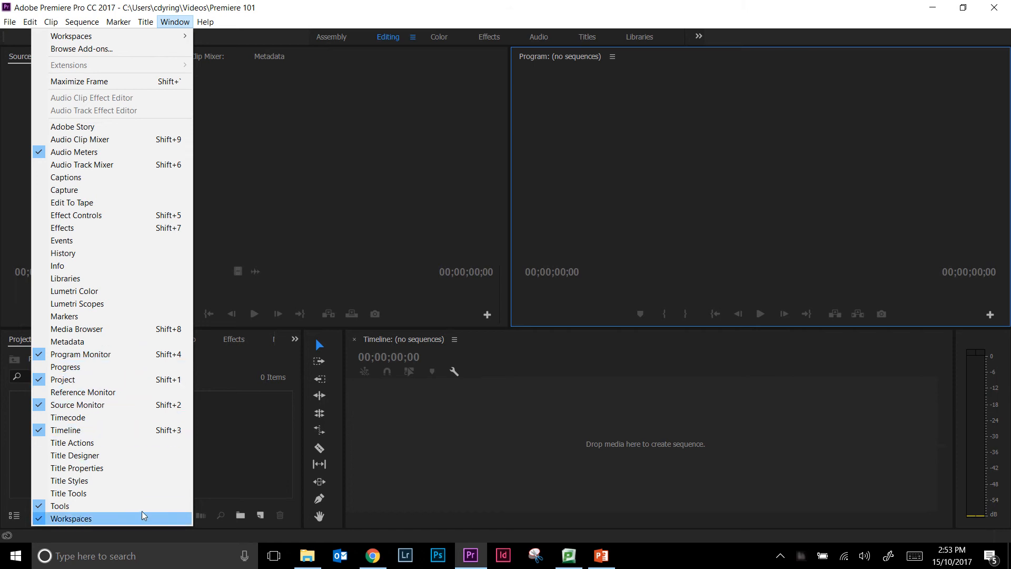
mouse_move(116, 265)
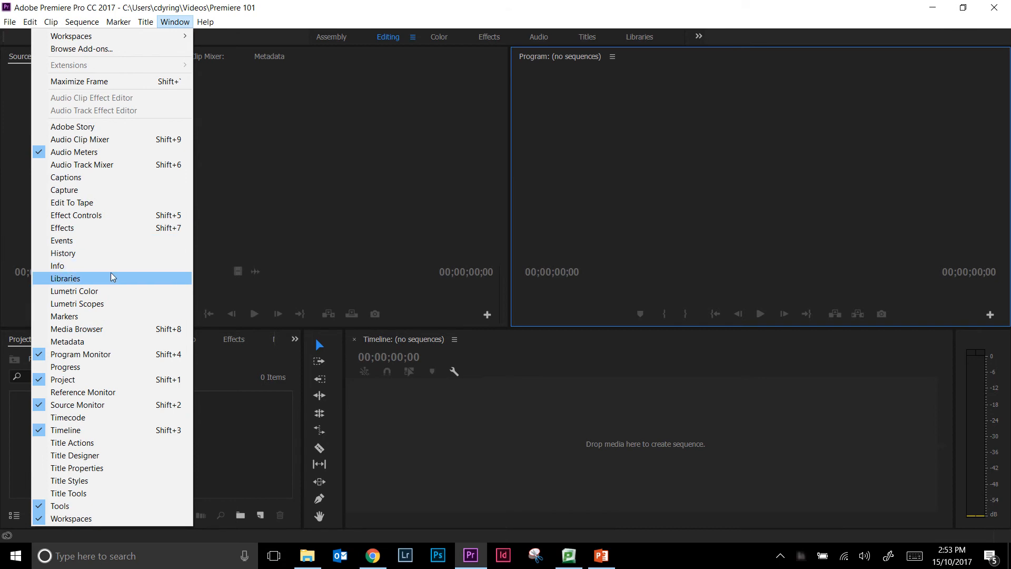
mouse_move(289, 200)
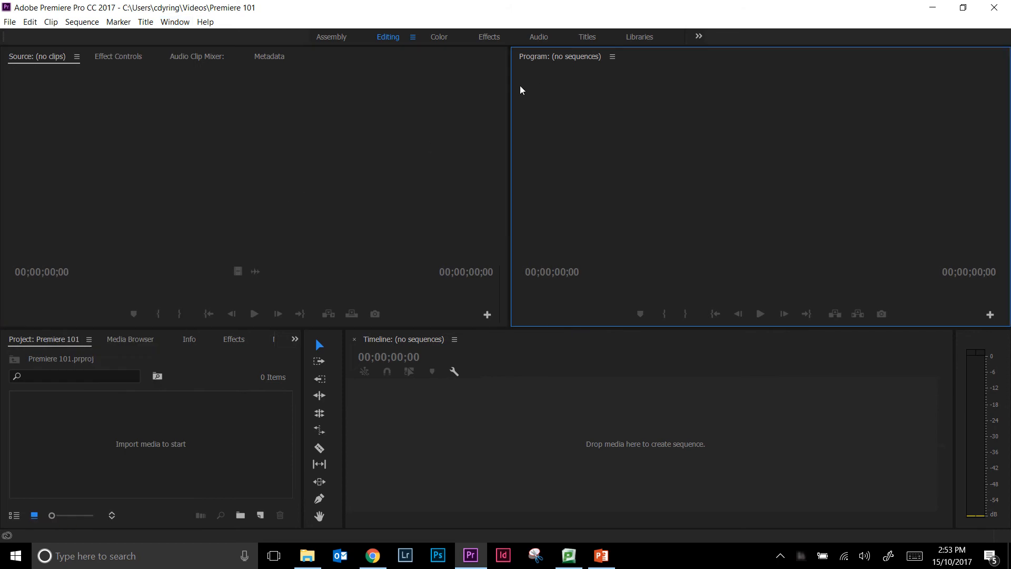
mouse_move(462, 168)
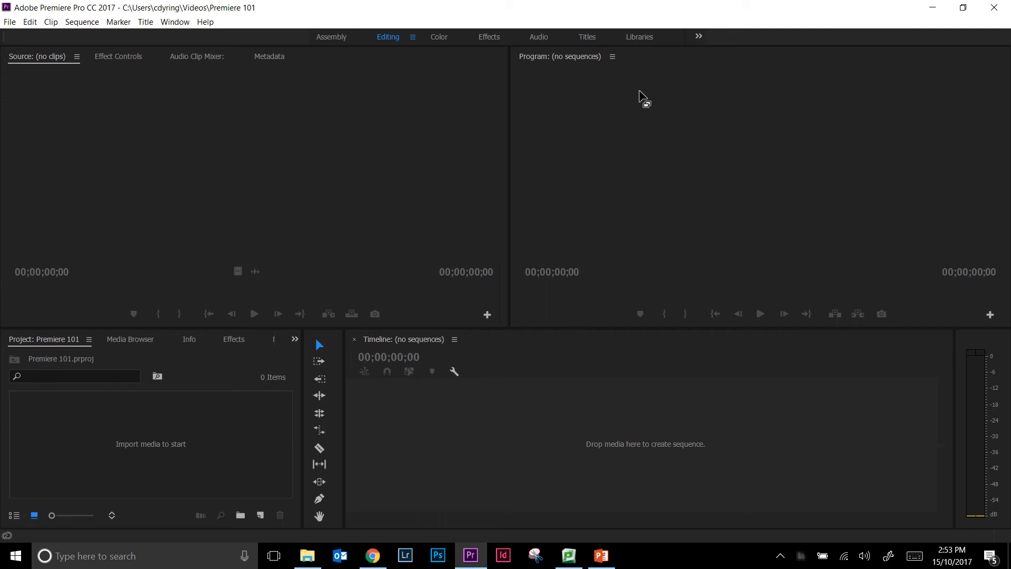
mouse_move(607, 62)
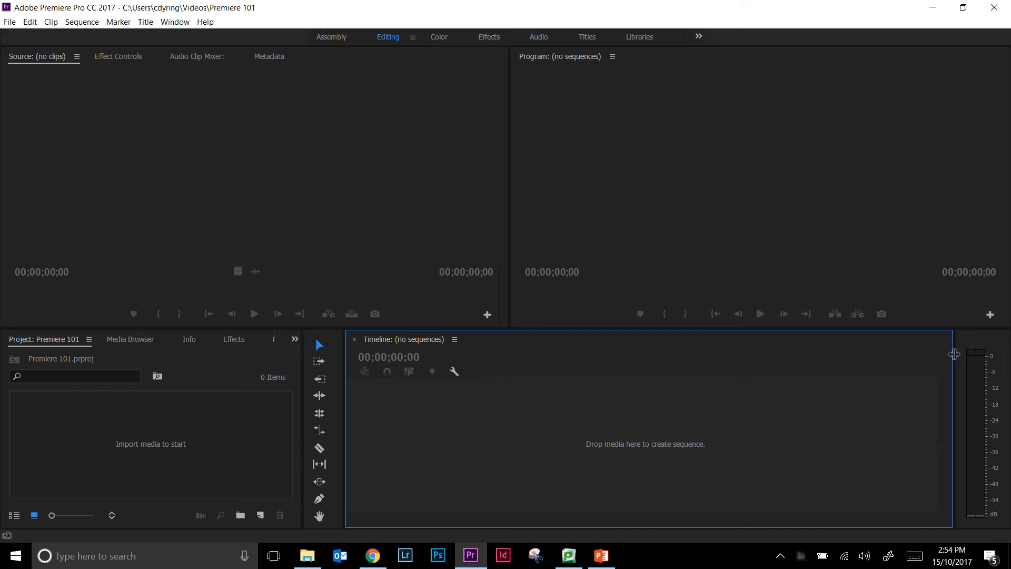
mouse_move(946, 365)
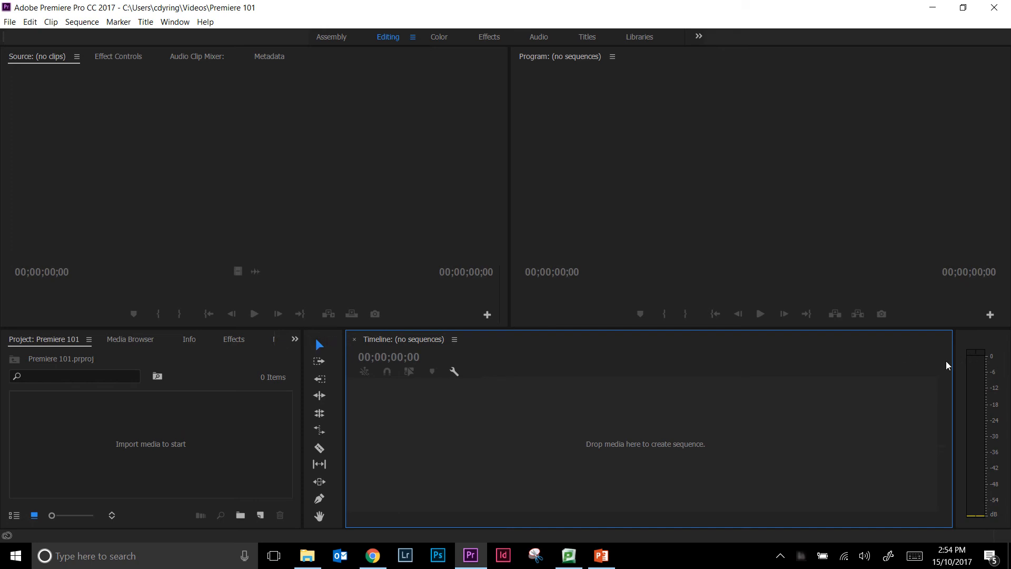
mouse_move(473, 442)
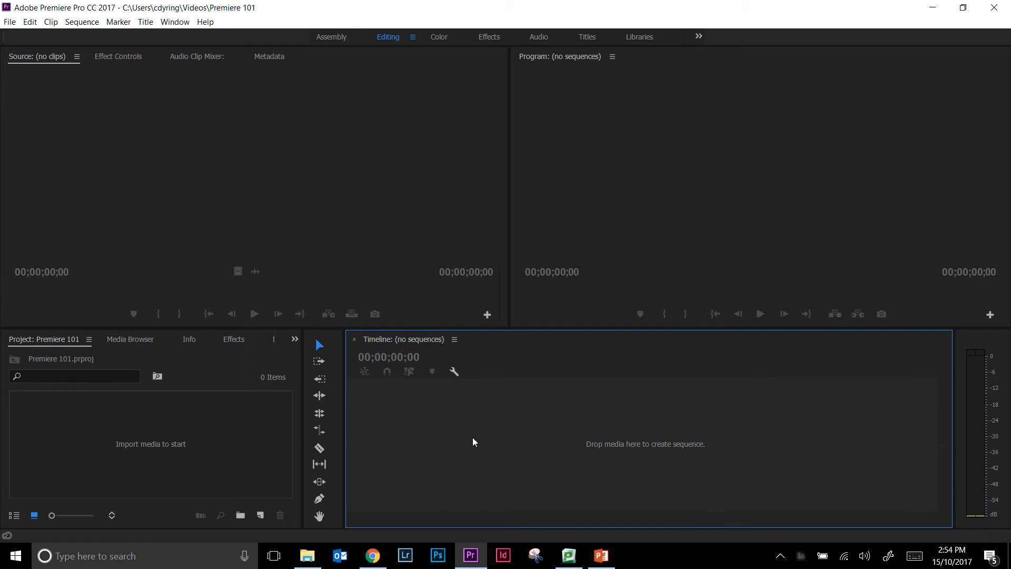
mouse_move(379, 383)
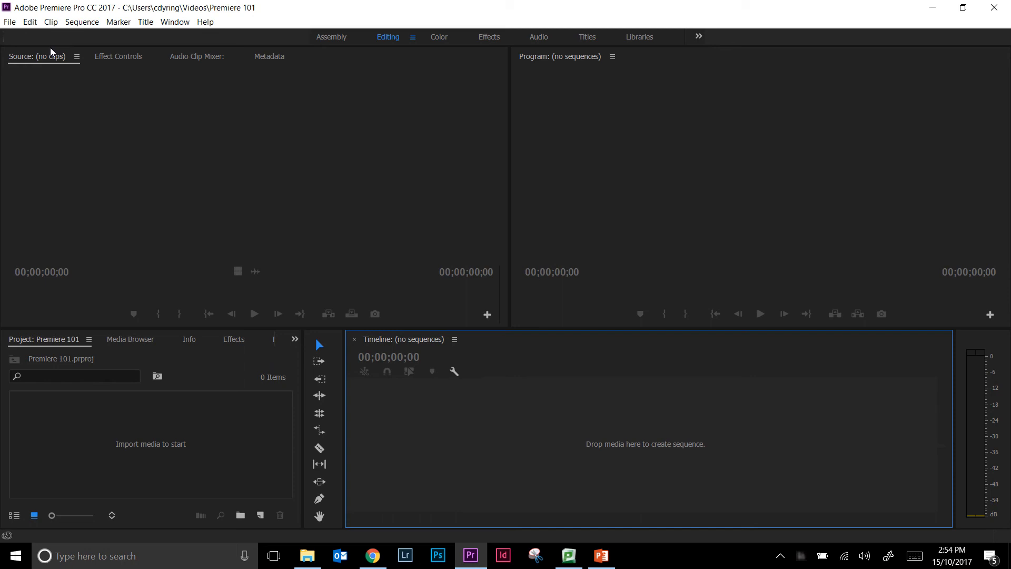
Step: Import the Jurassic Park (1993) video from the Videos folder via File > Import
left_click(9, 21)
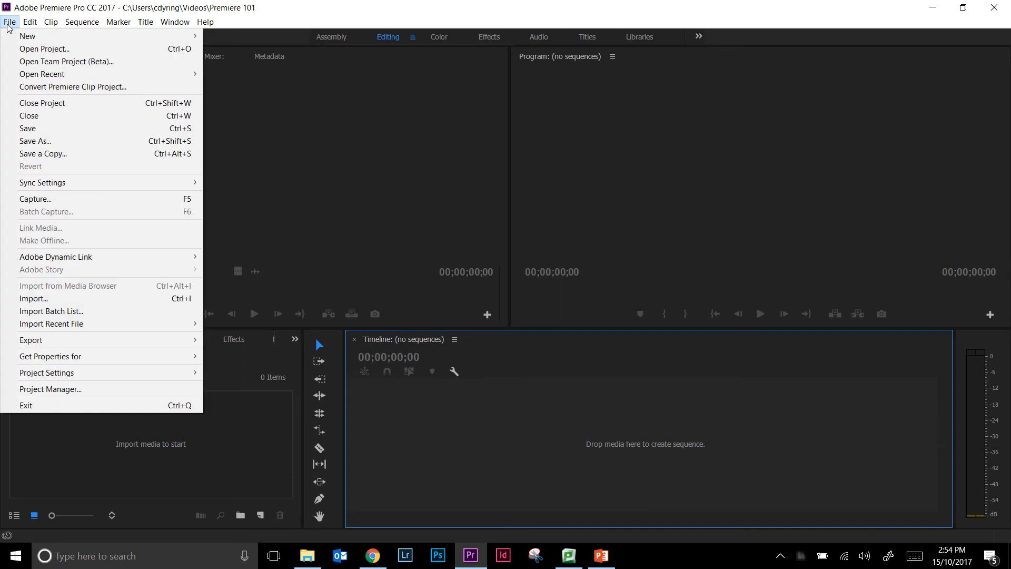
mouse_move(119, 298)
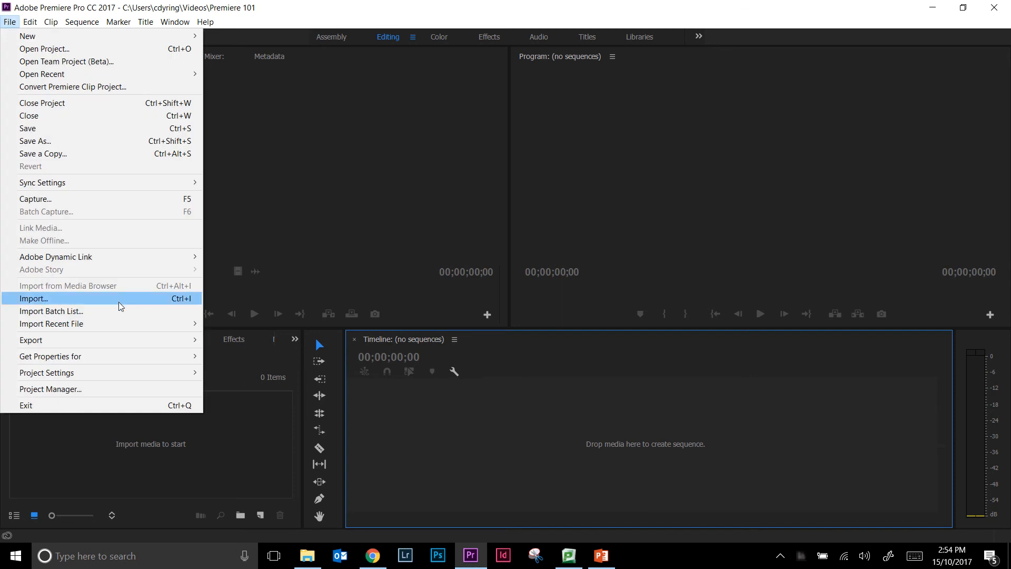
left_click(33, 298)
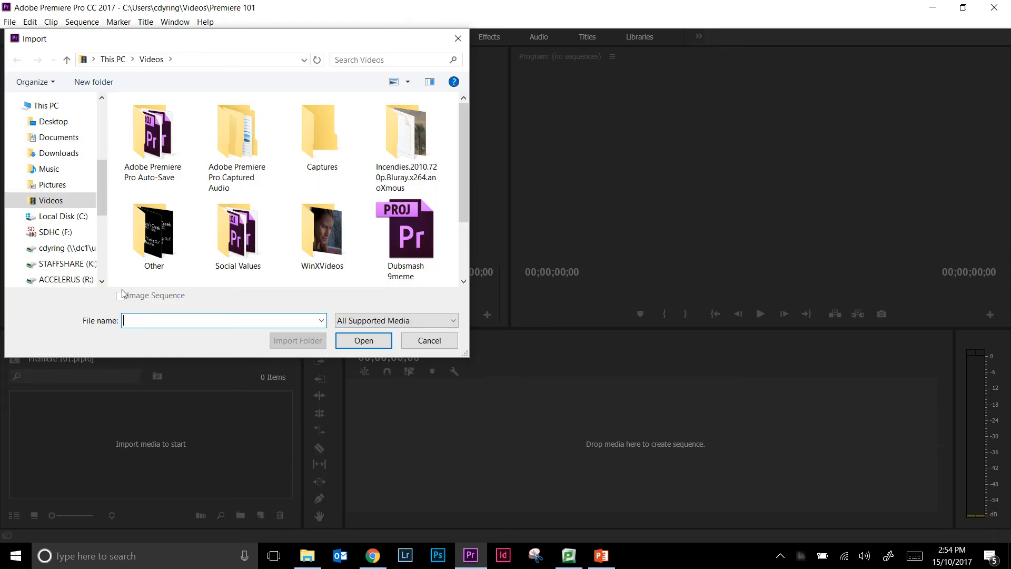
scroll("down", 3)
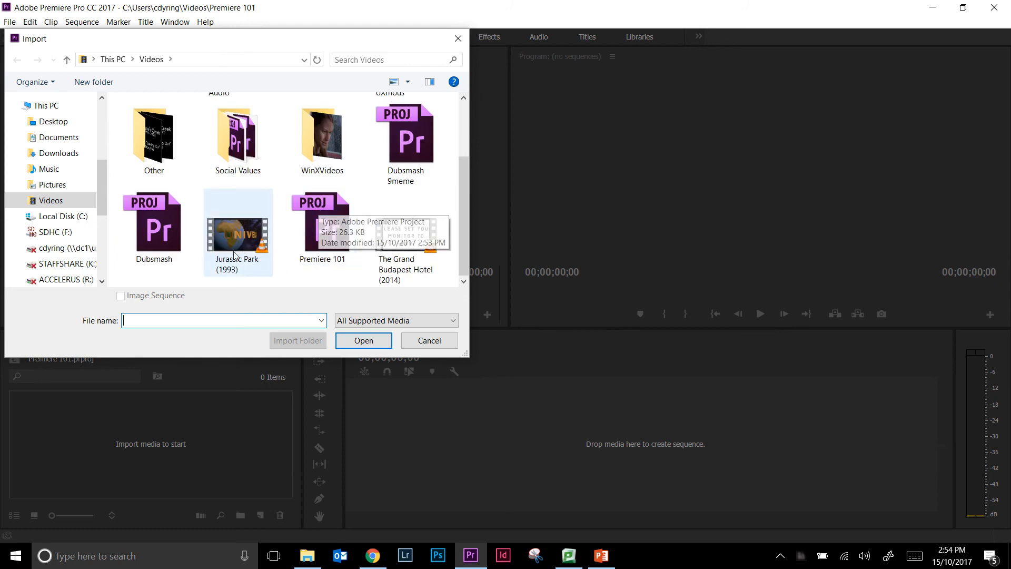
left_click(237, 231)
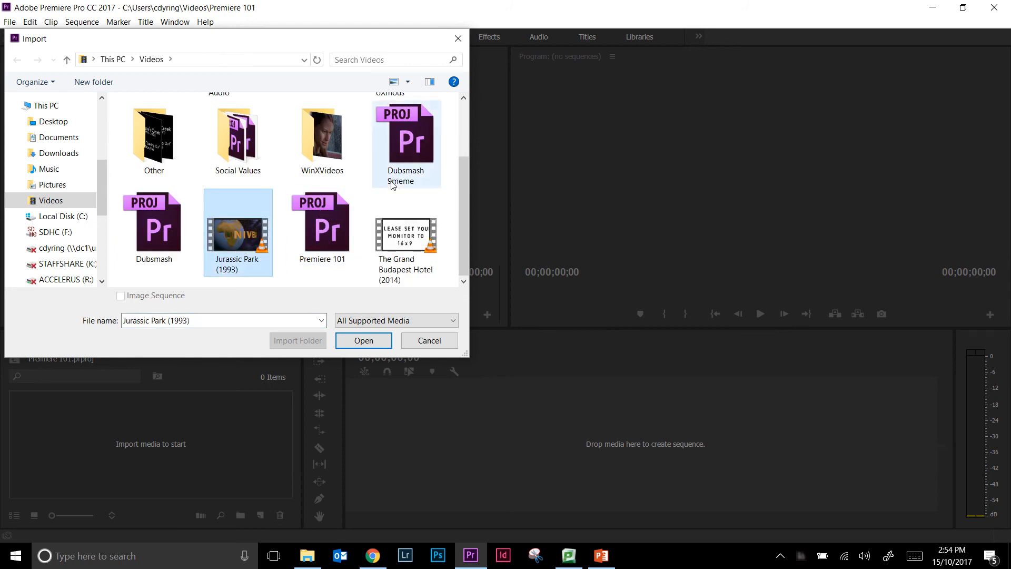
left_click(405, 231)
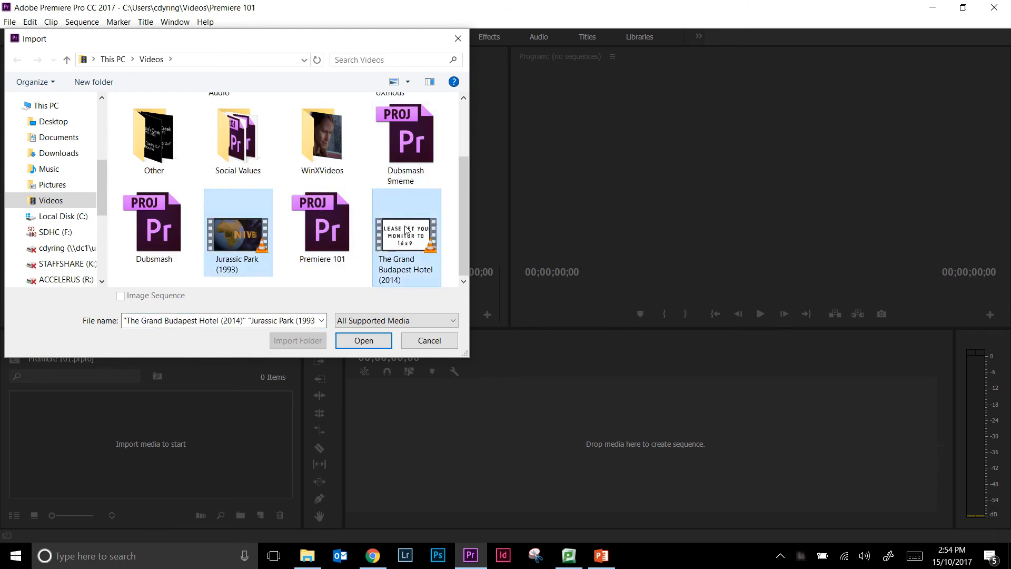
mouse_move(374, 227)
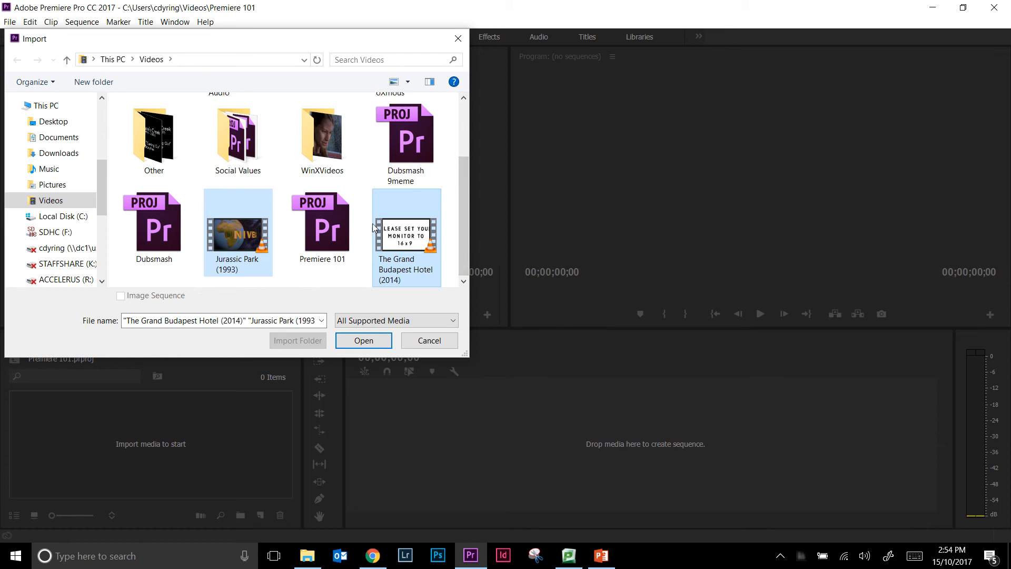
left_click(237, 229)
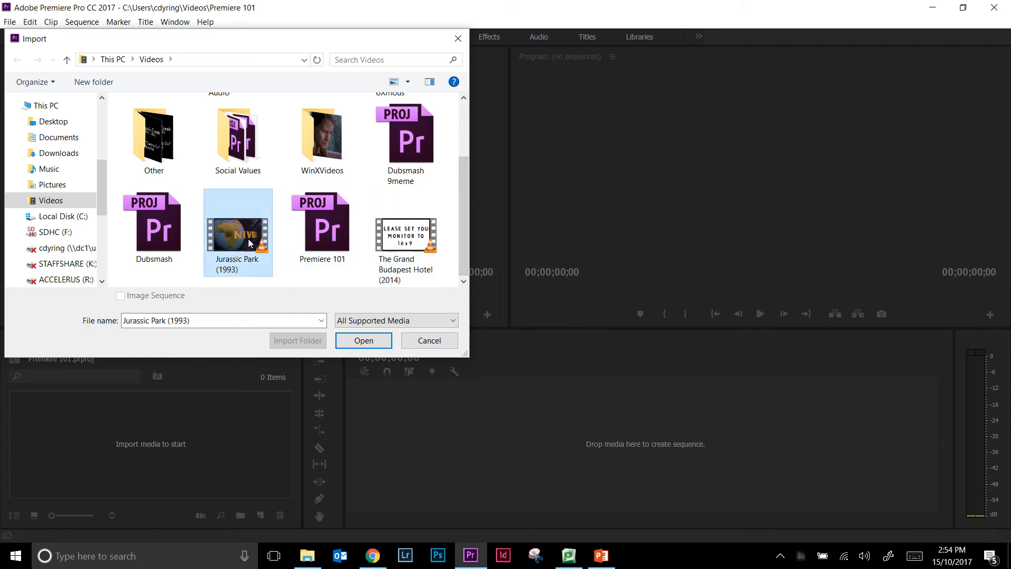
mouse_move(251, 242)
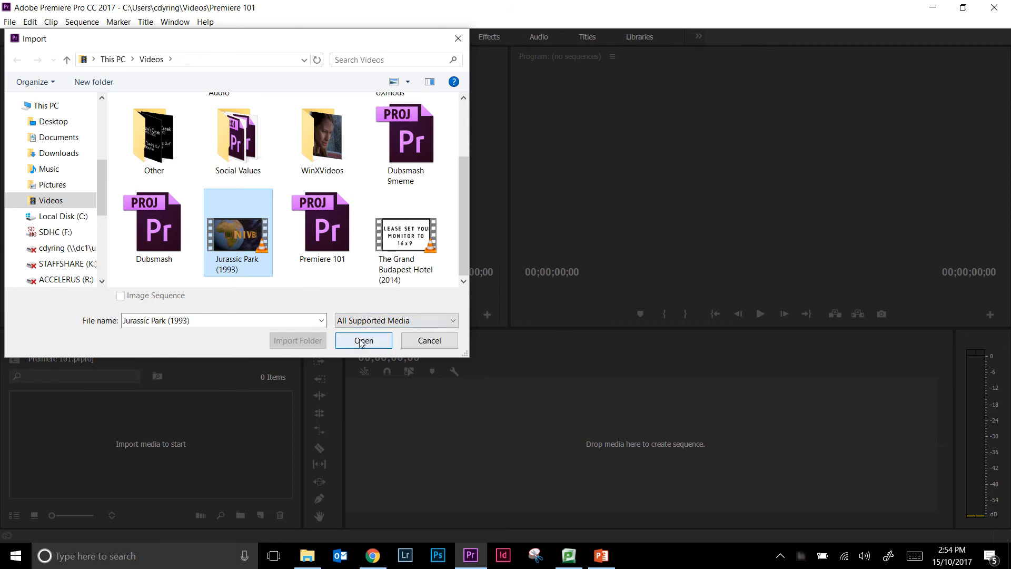
left_click(363, 340)
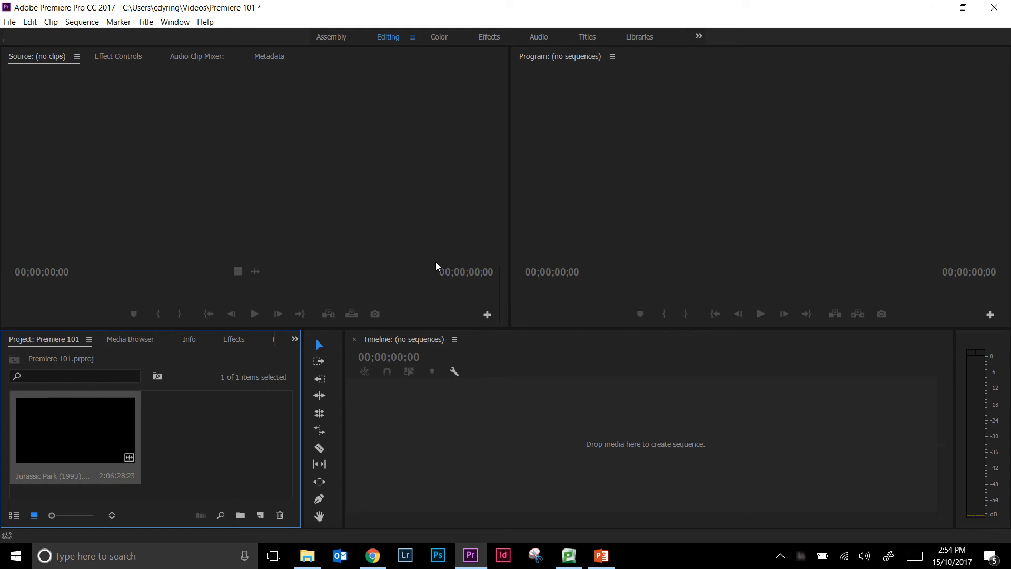
mouse_move(413, 278)
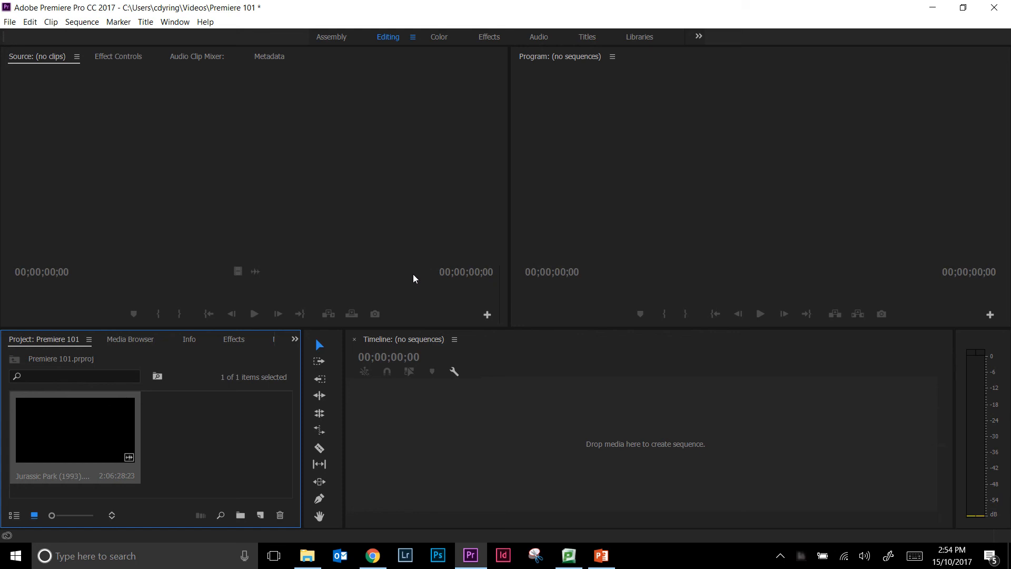
mouse_move(573, 360)
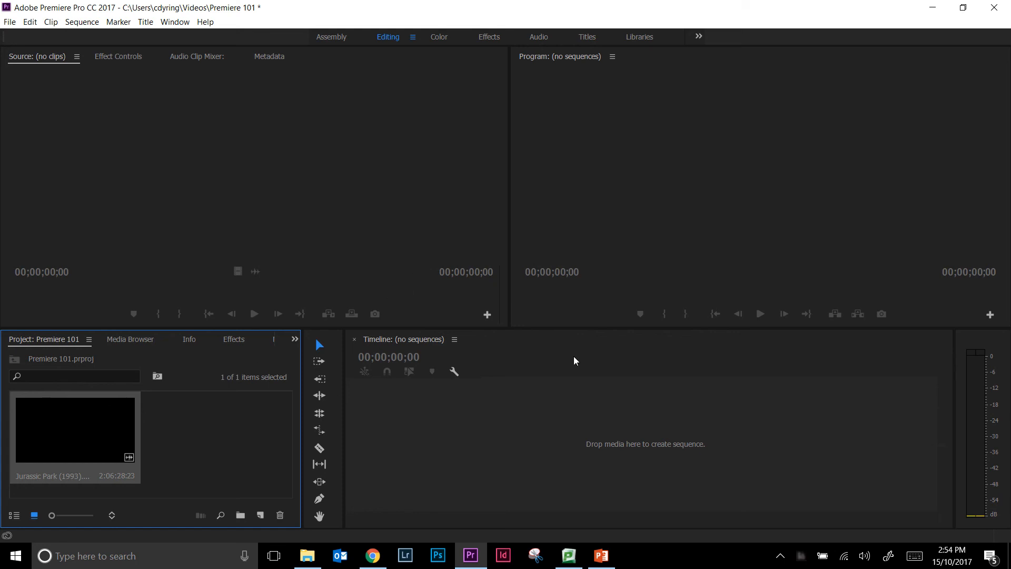
mouse_move(891, 538)
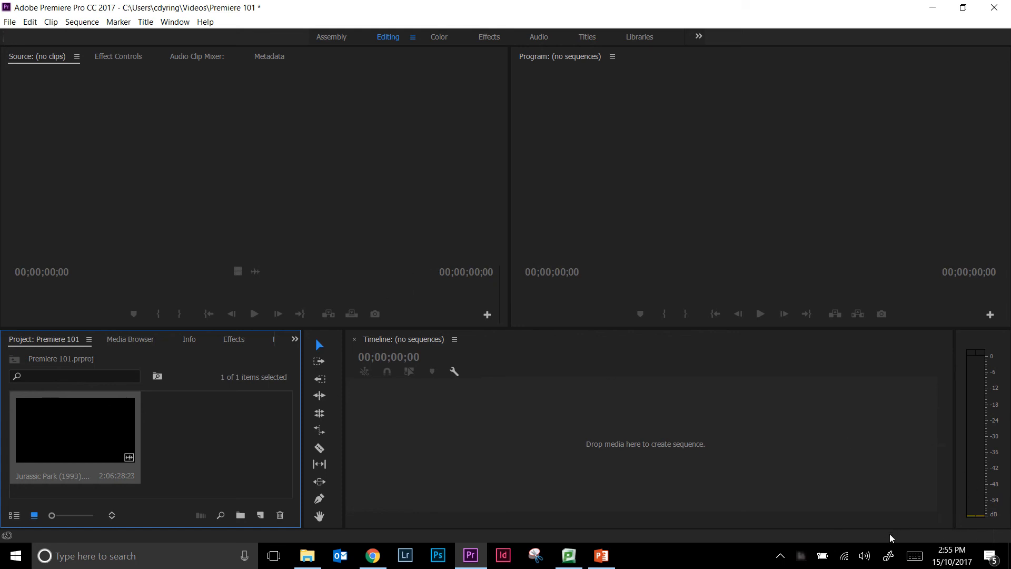
mouse_move(876, 534)
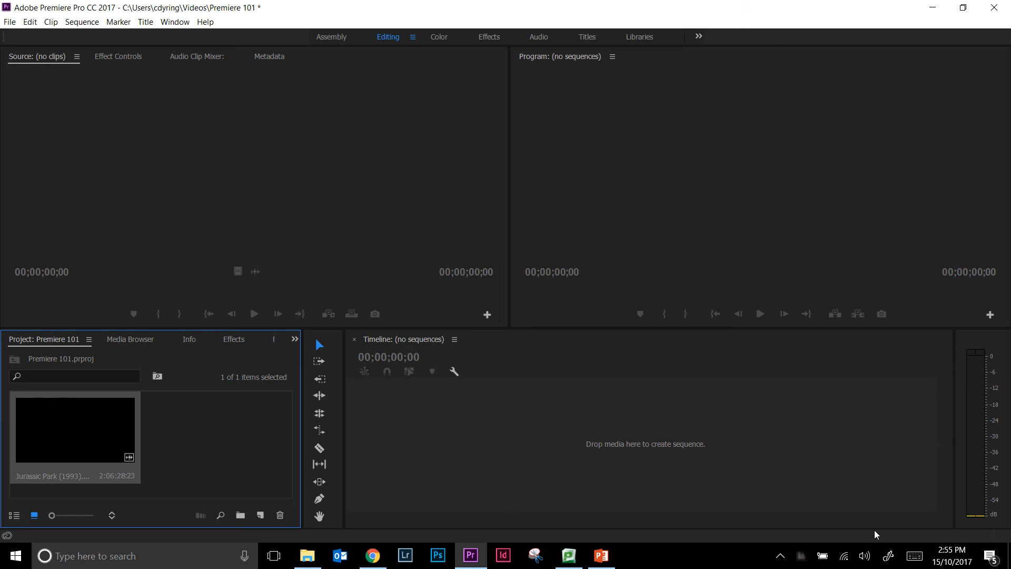
mouse_move(872, 529)
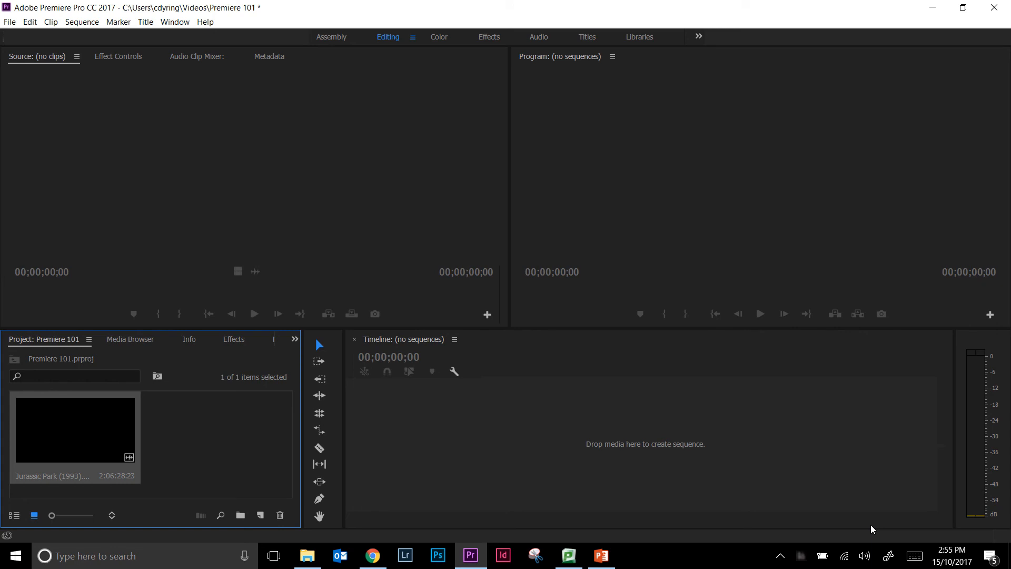
mouse_move(74, 429)
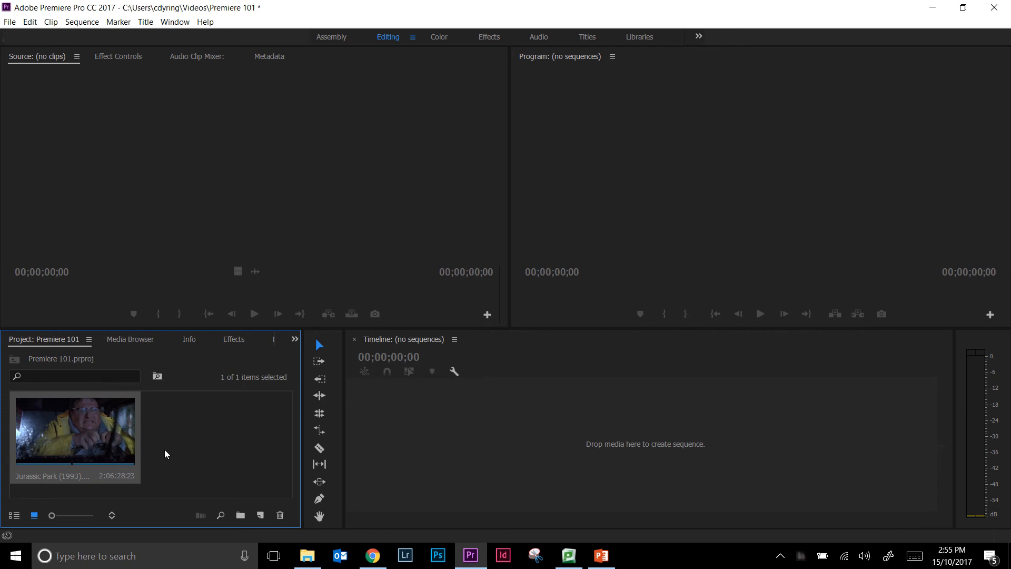
mouse_move(145, 439)
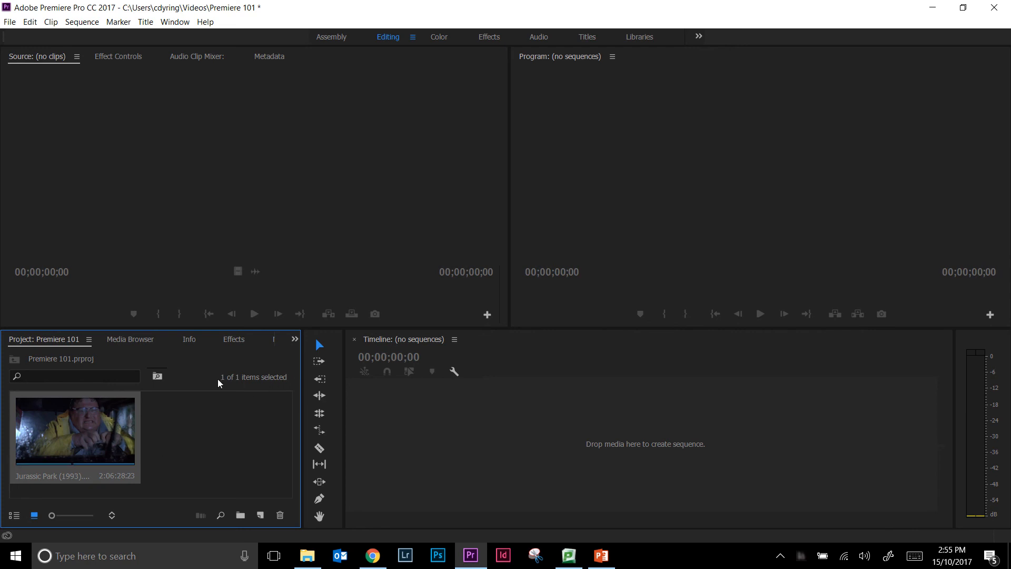
mouse_move(292, 340)
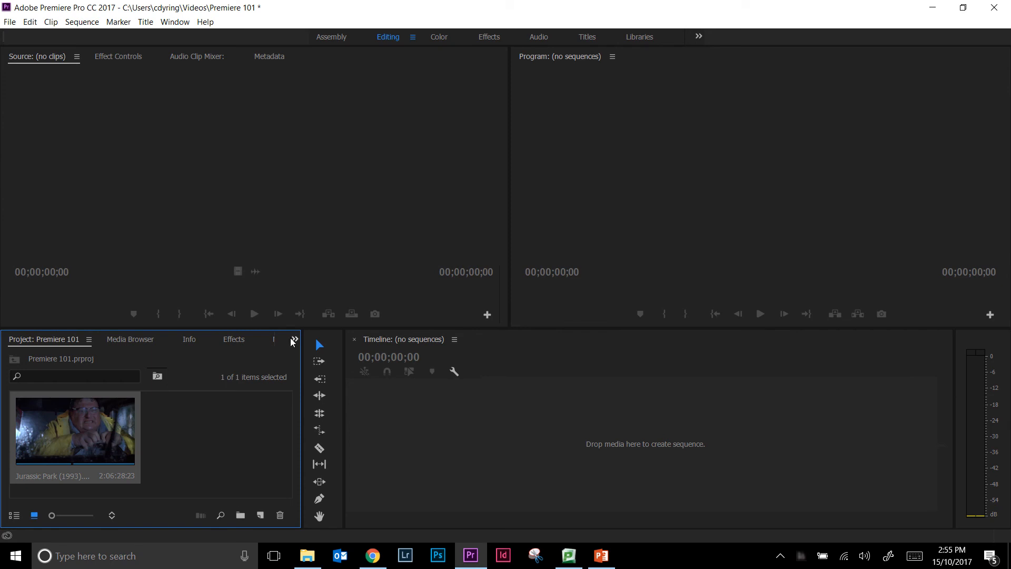
mouse_move(292, 344)
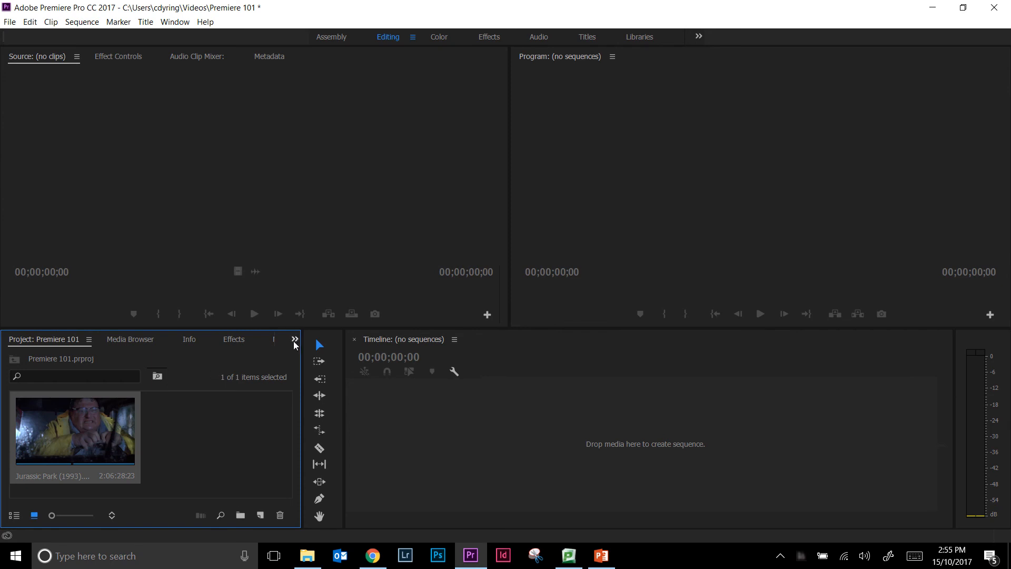
left_click(294, 340)
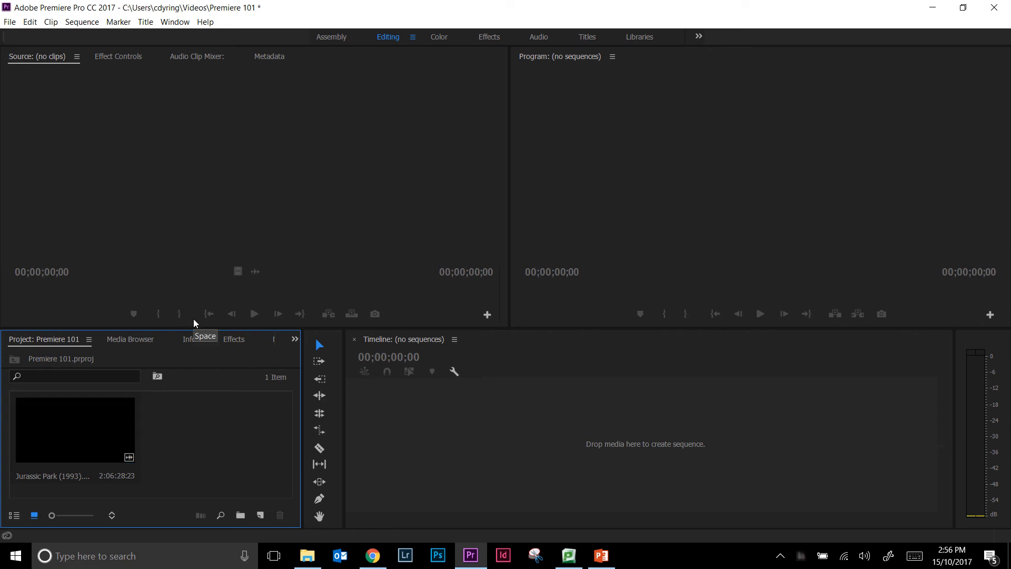
mouse_move(193, 271)
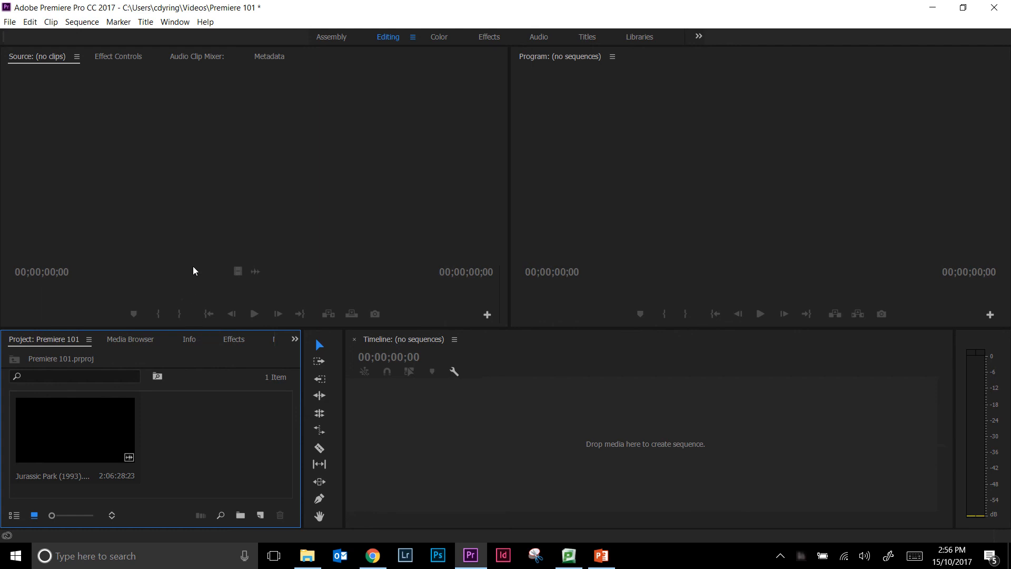
mouse_move(251, 432)
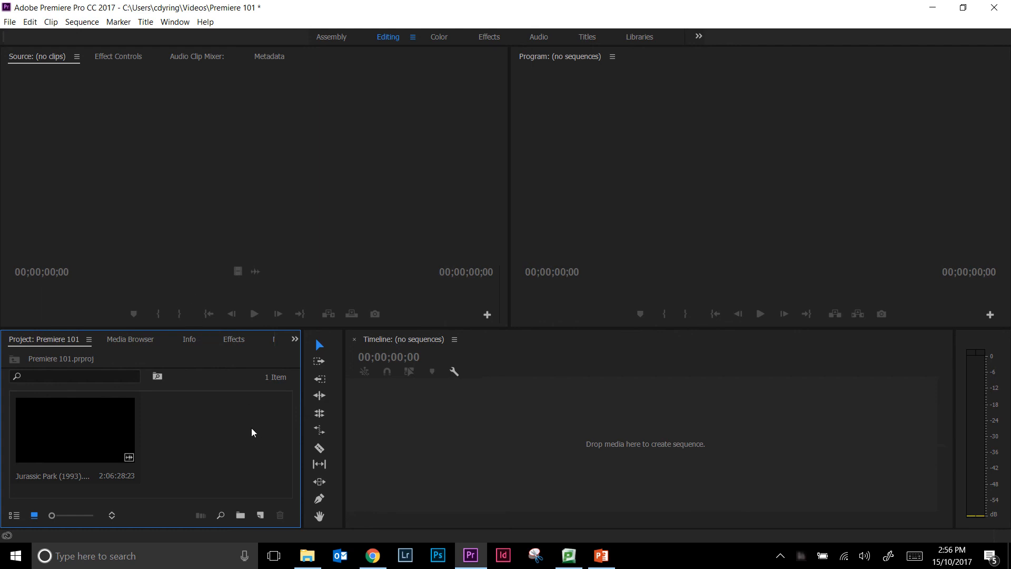
mouse_move(260, 515)
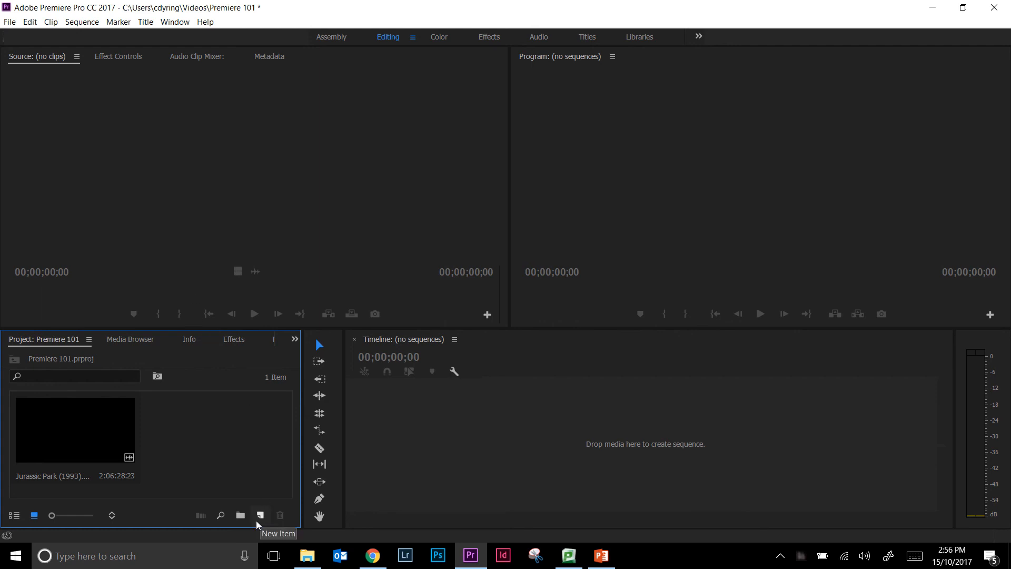
mouse_move(263, 482)
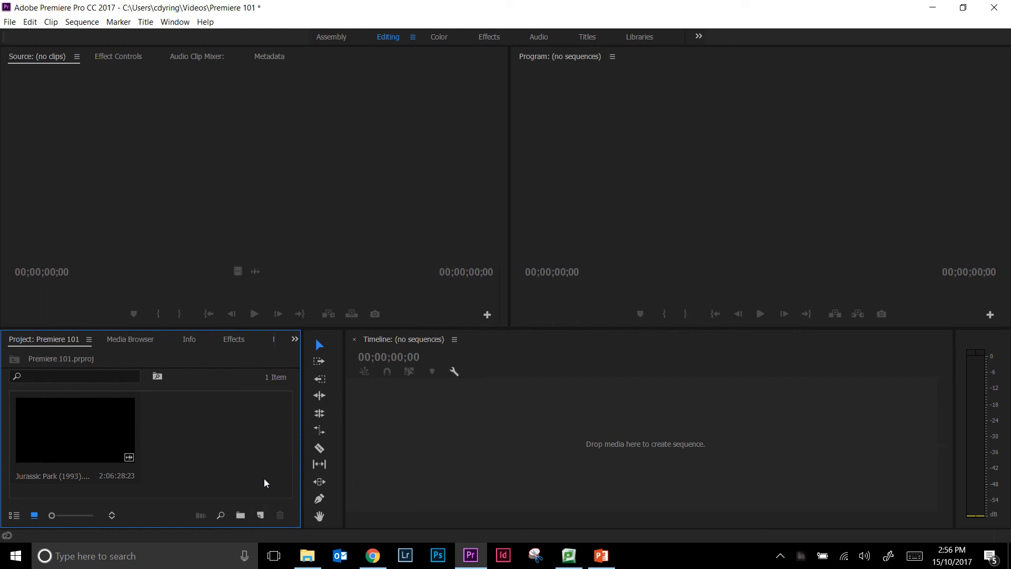
mouse_move(266, 502)
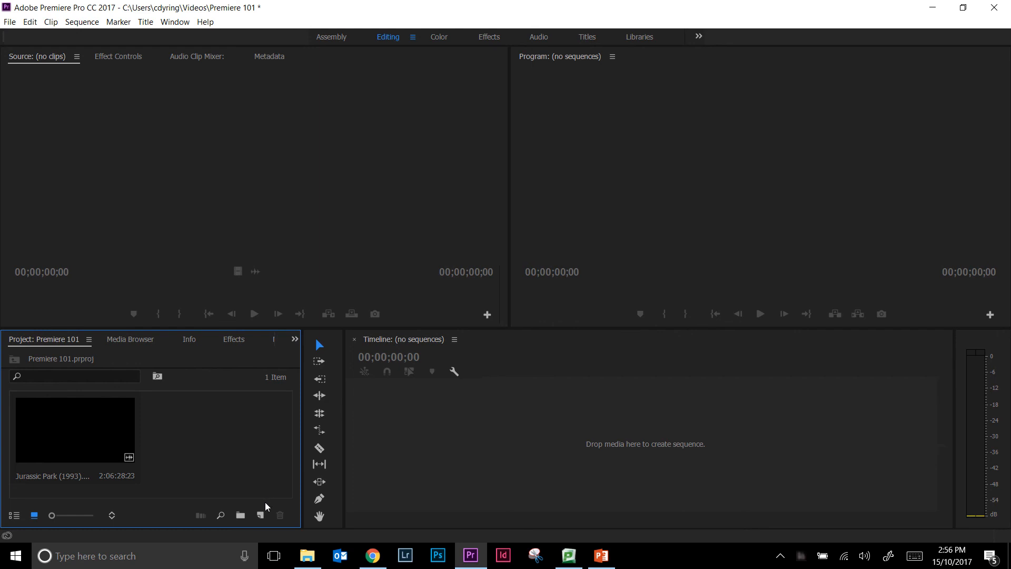
mouse_move(260, 515)
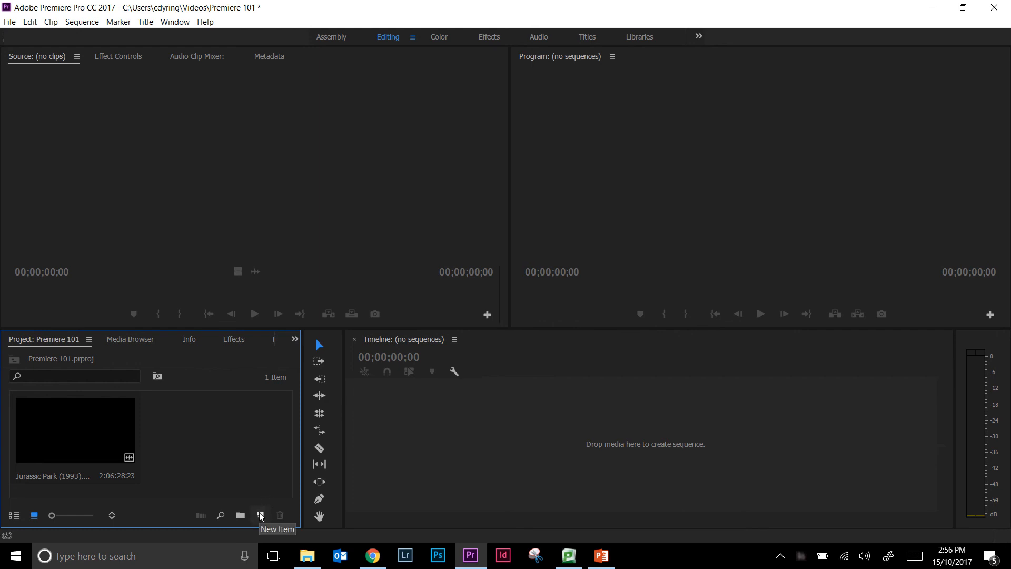
Step: Bring up the New Item menu at the bottom of the Project panel
left_click(260, 515)
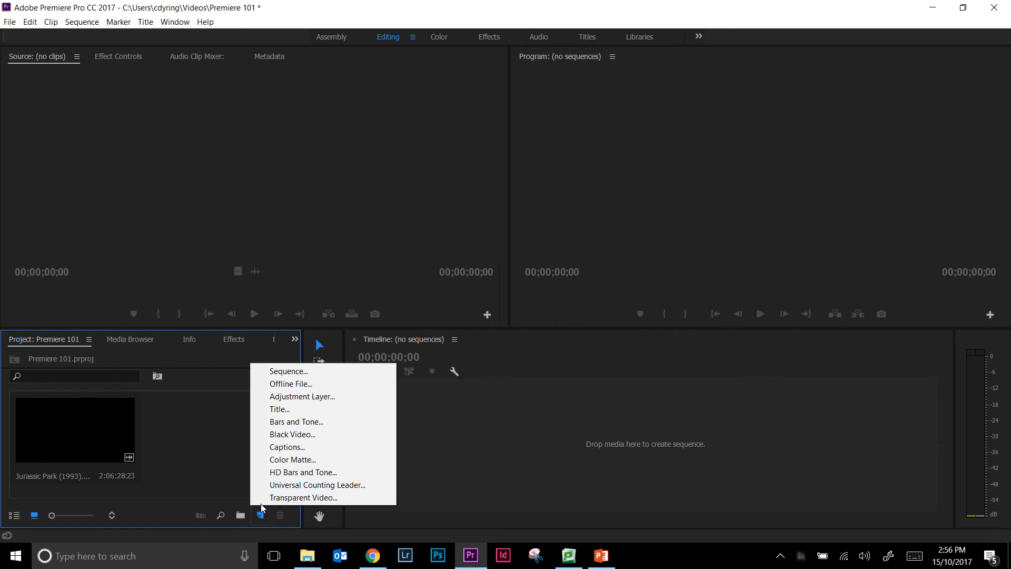
mouse_move(287, 374)
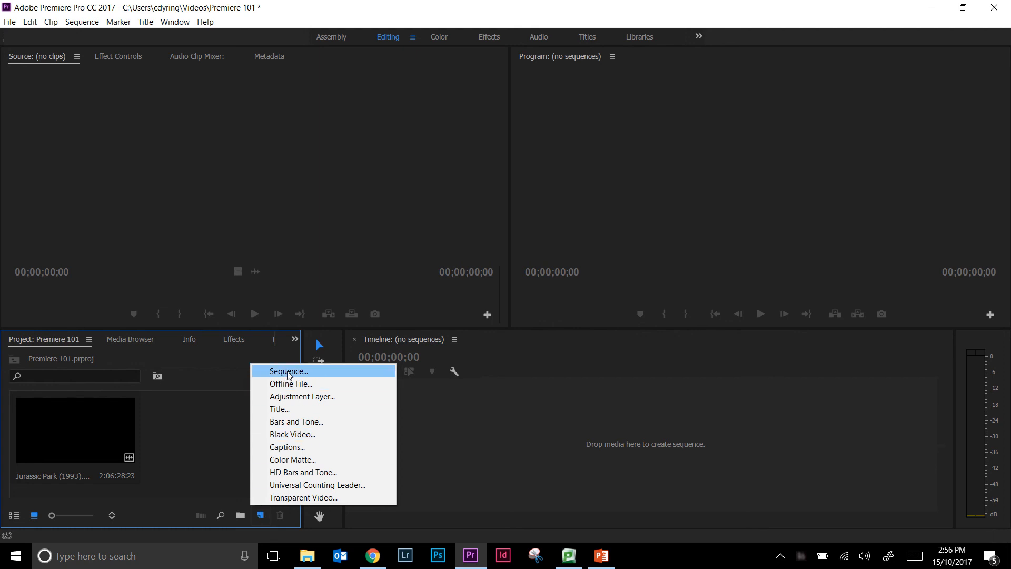
left_click(287, 371)
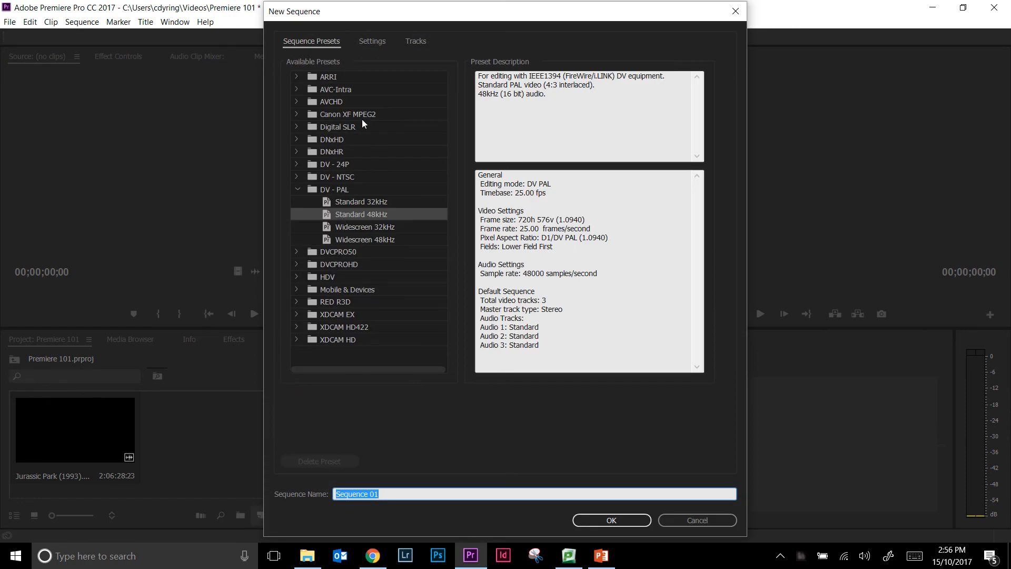
mouse_move(355, 86)
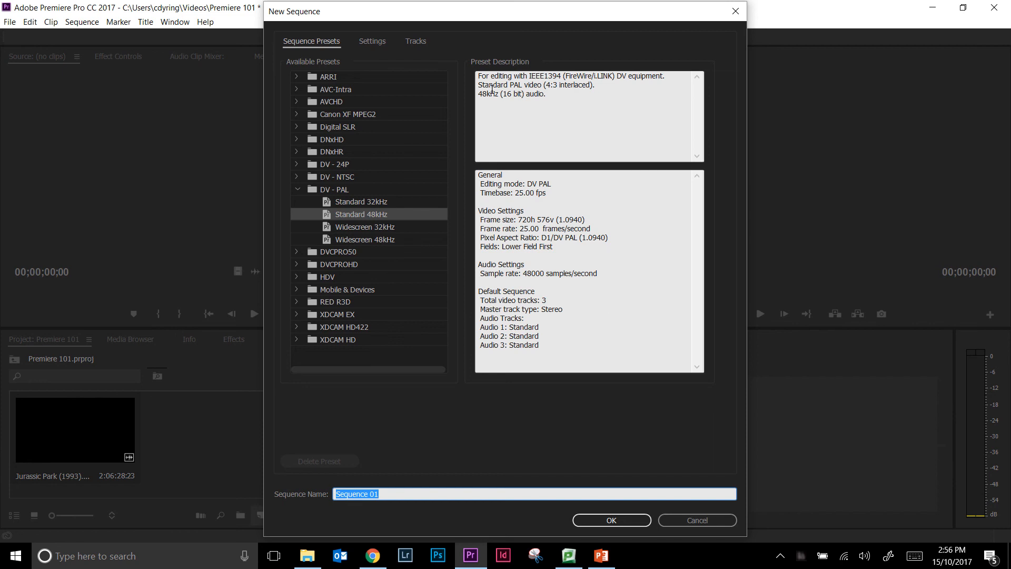
mouse_move(547, 254)
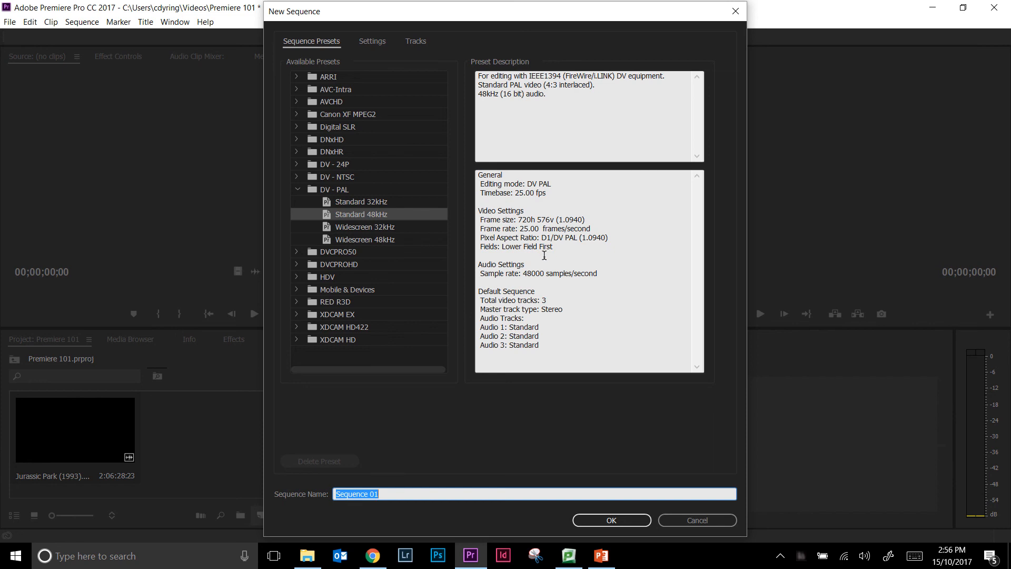
mouse_move(531, 254)
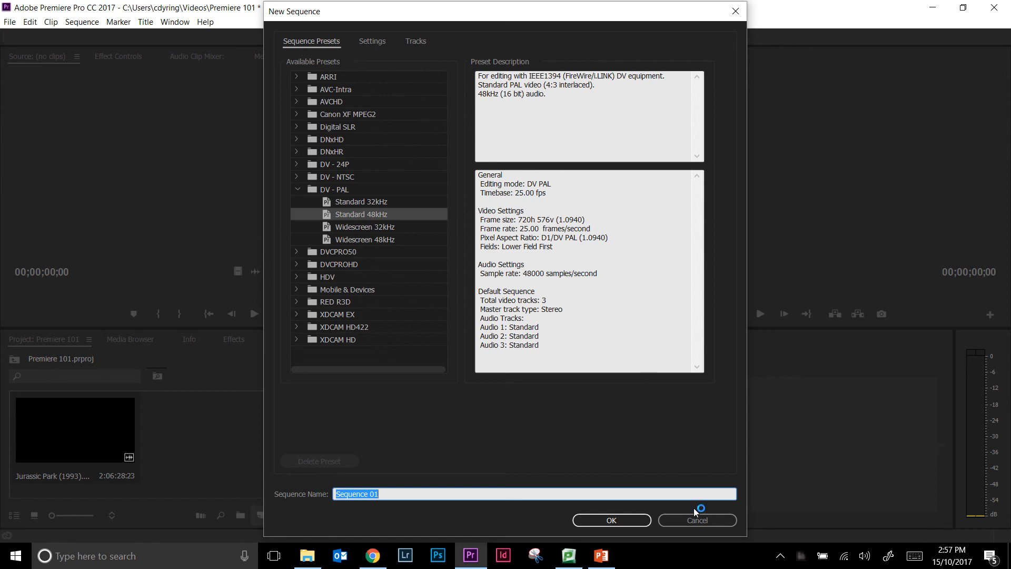
left_click(696, 519)
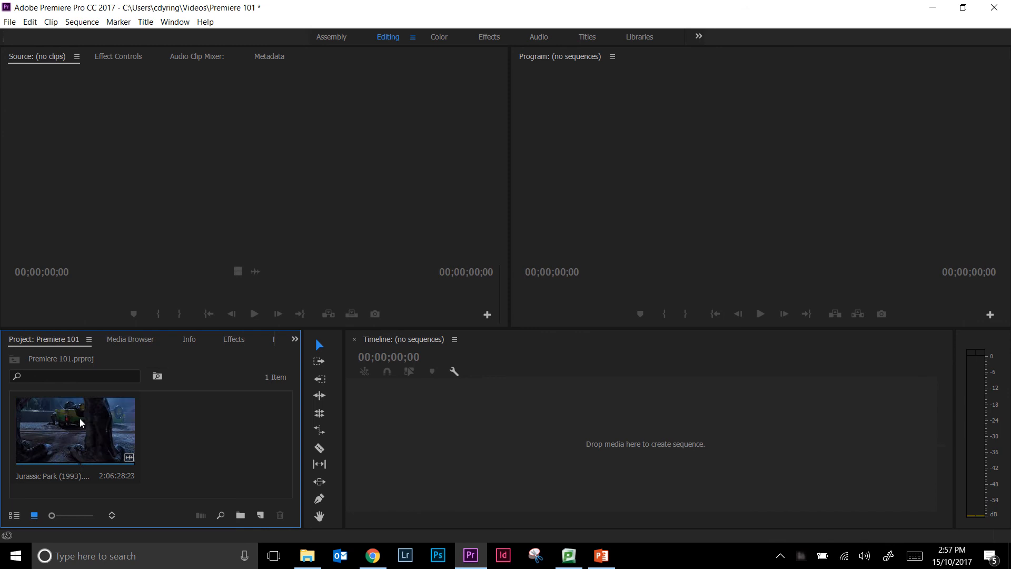
Step: Drag the Jurassic Park (1993) clip into the empty timeline to create a matching sequence
left_click(74, 428)
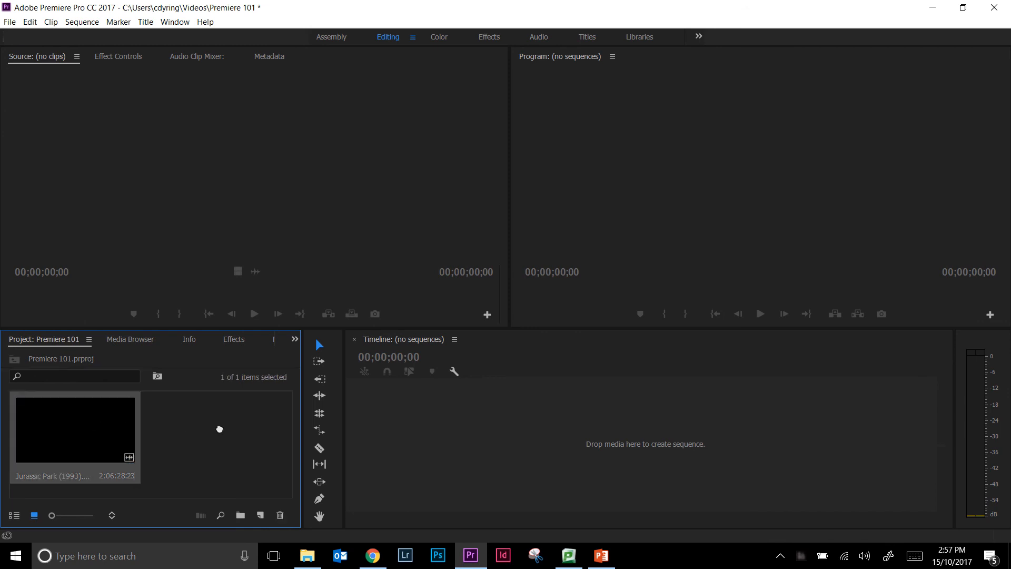
mouse_move(458, 416)
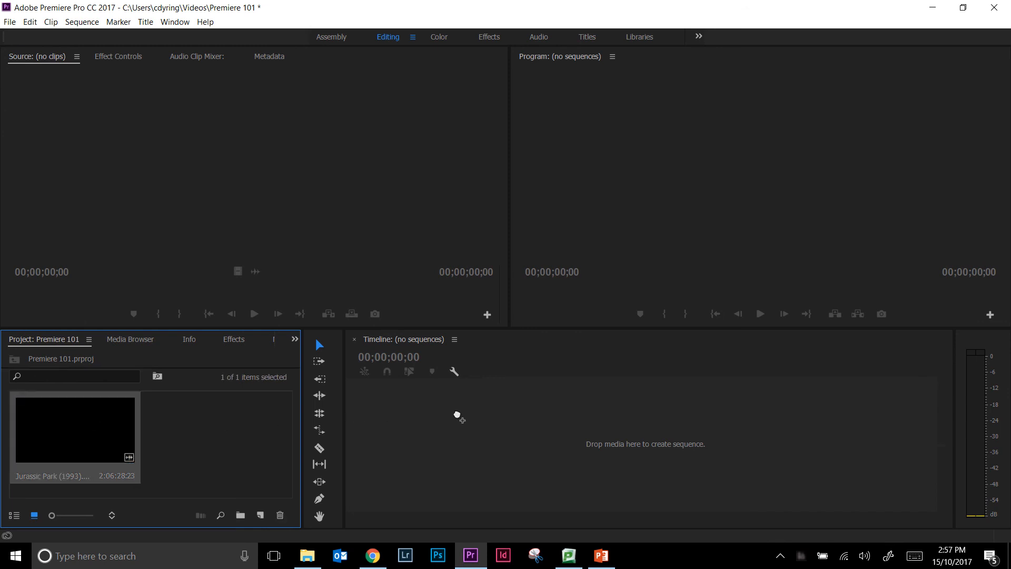
mouse_move(478, 410)
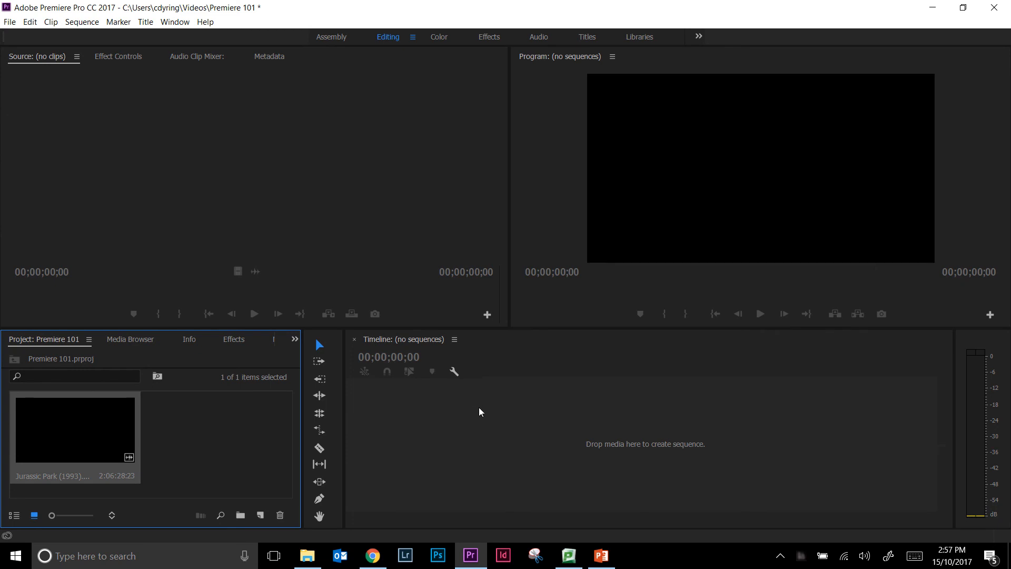
left_click_drag(75, 428, 644, 443)
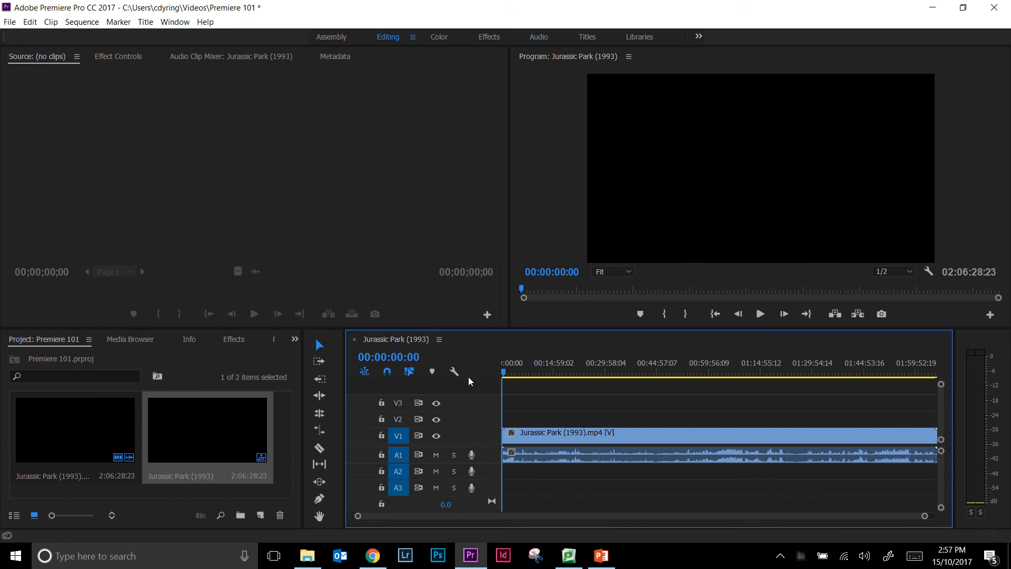
mouse_move(84, 419)
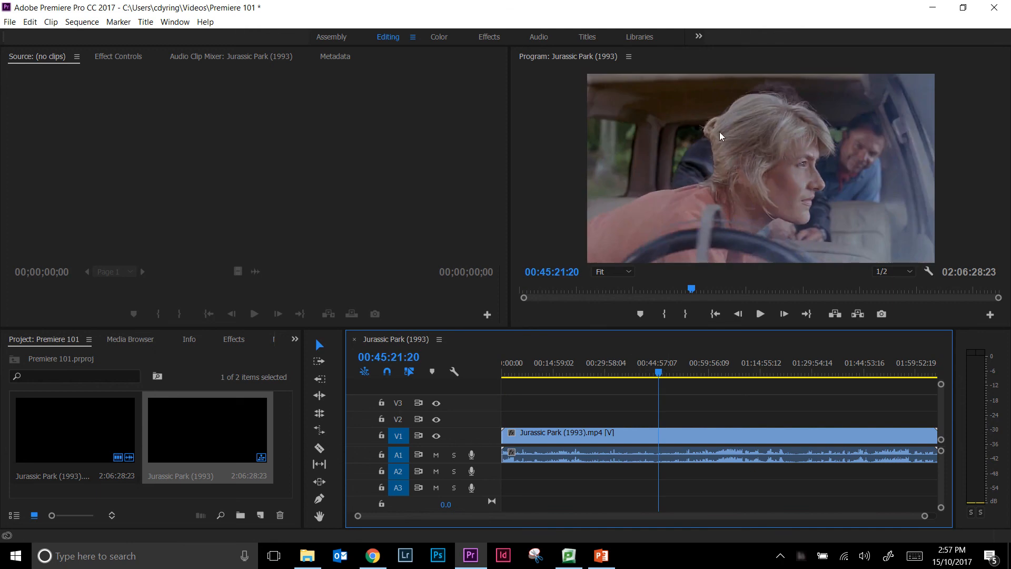
mouse_move(629, 106)
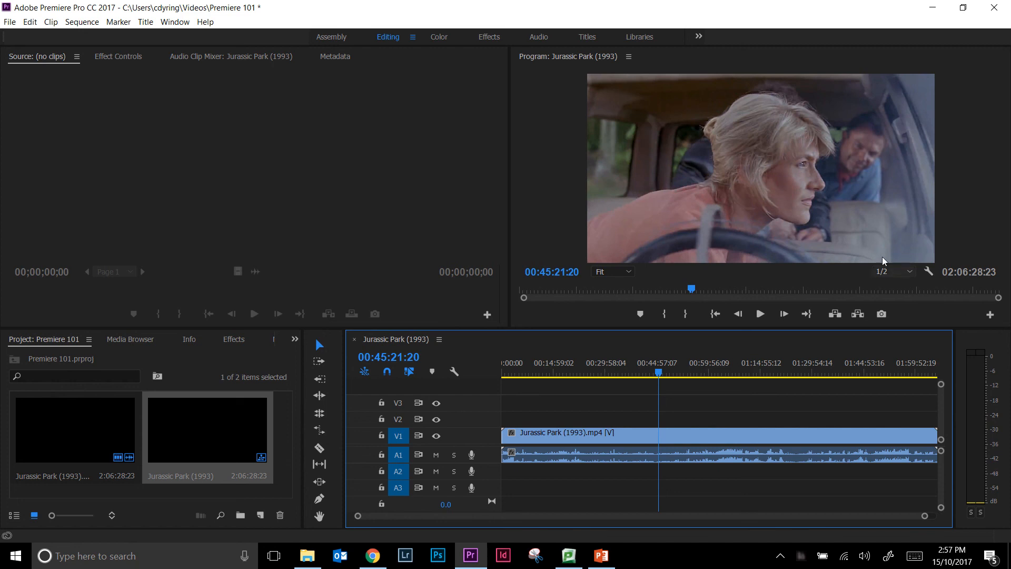
mouse_move(841, 114)
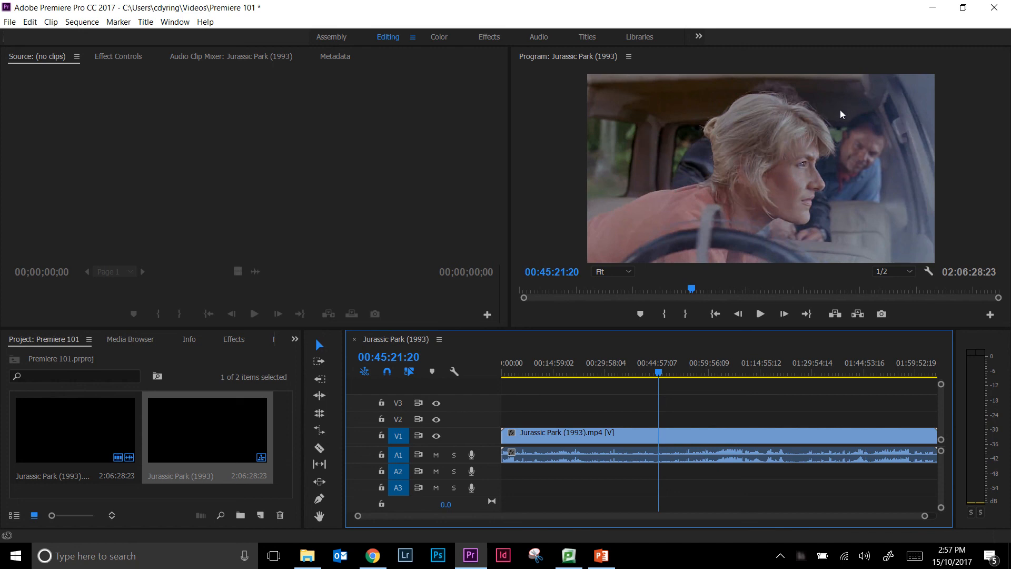
mouse_move(783, 198)
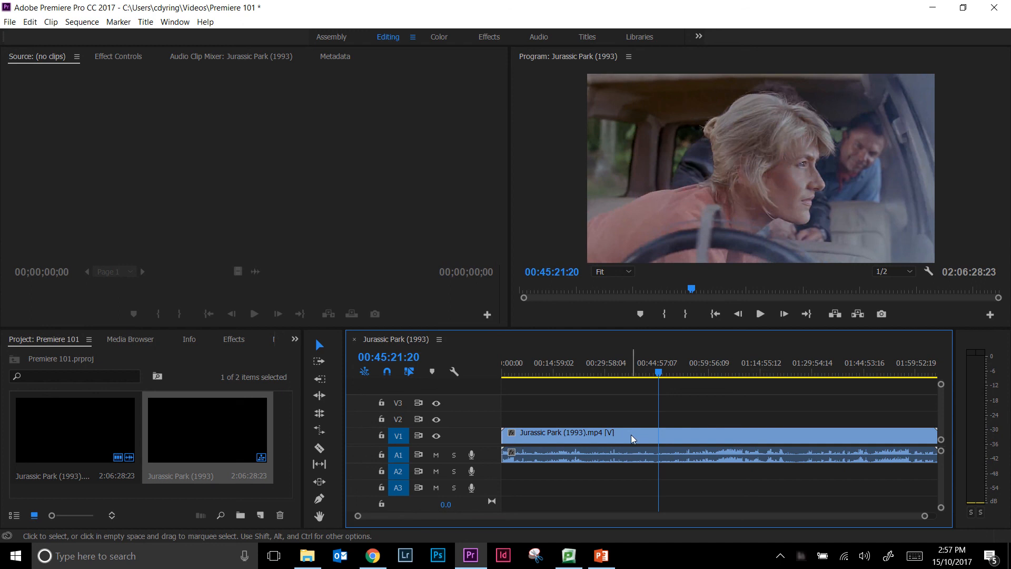
mouse_move(611, 444)
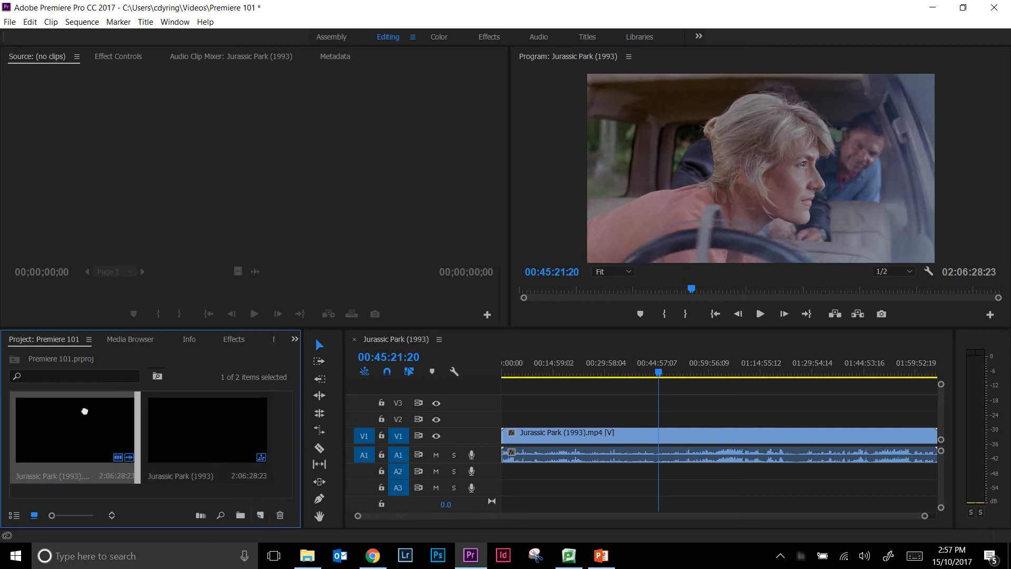
mouse_move(260, 515)
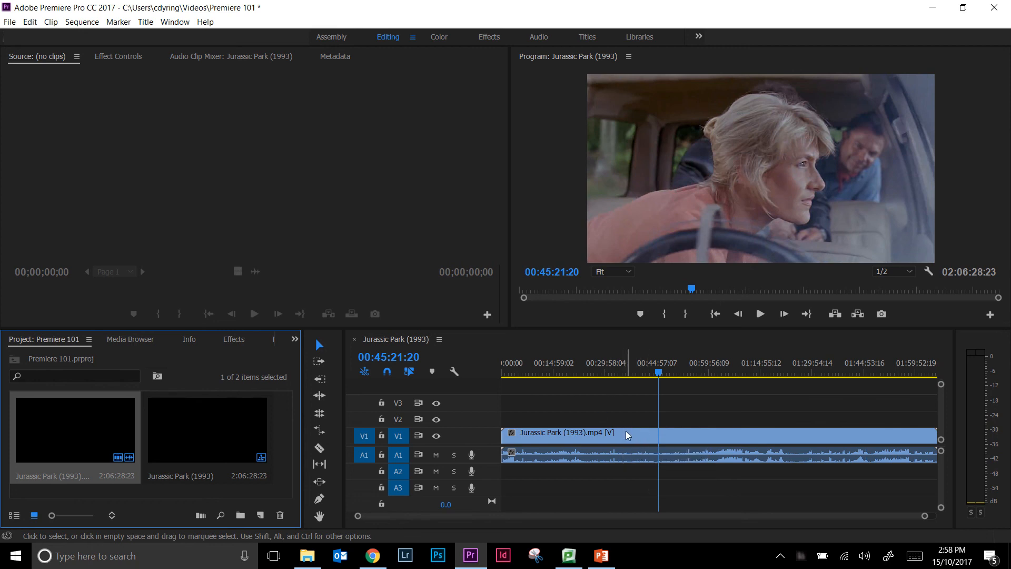
mouse_move(625, 435)
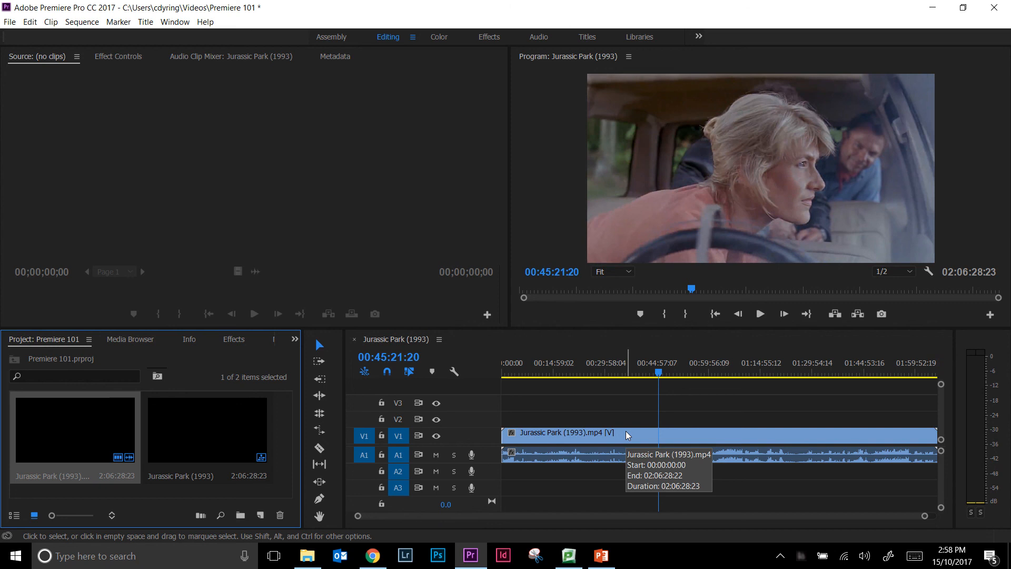
mouse_move(514, 392)
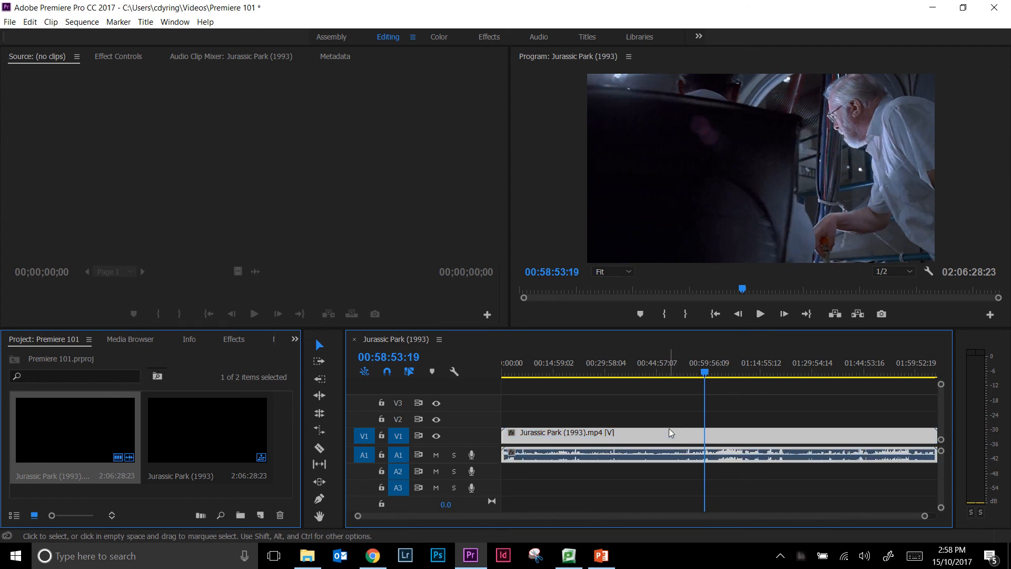
Step: Move the Jurassic Park clip in the timeline up from V1 to track V3
left_click_drag(671, 433, 671, 416)
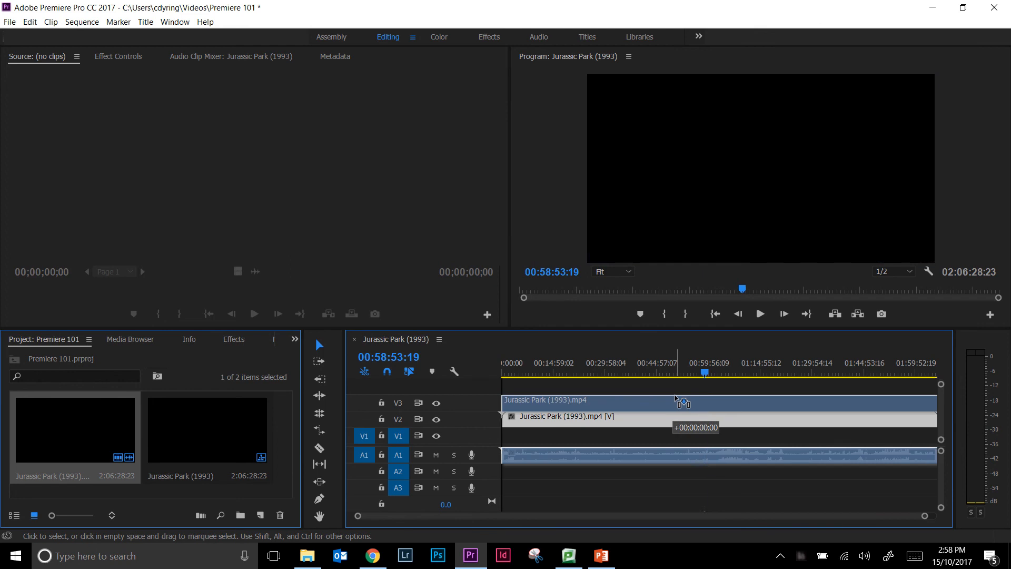